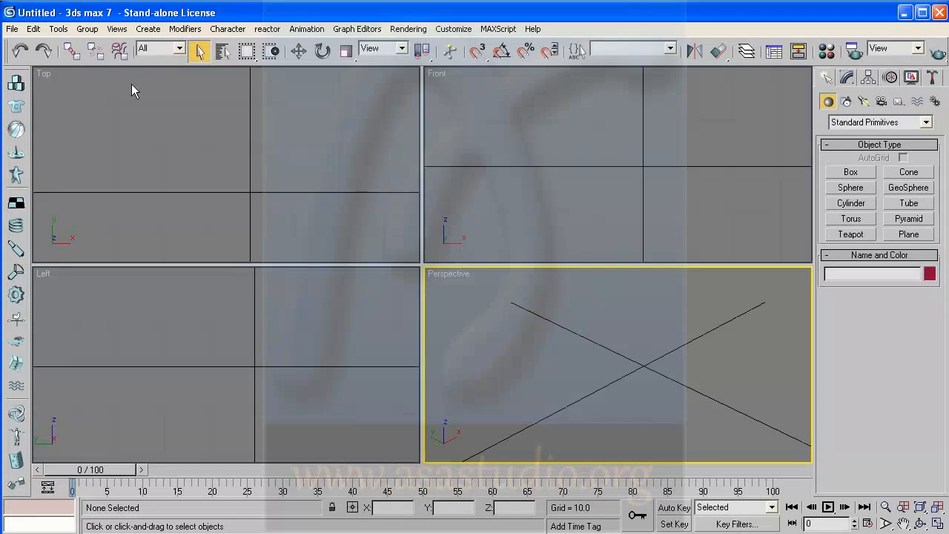
mouse_move(857, 472)
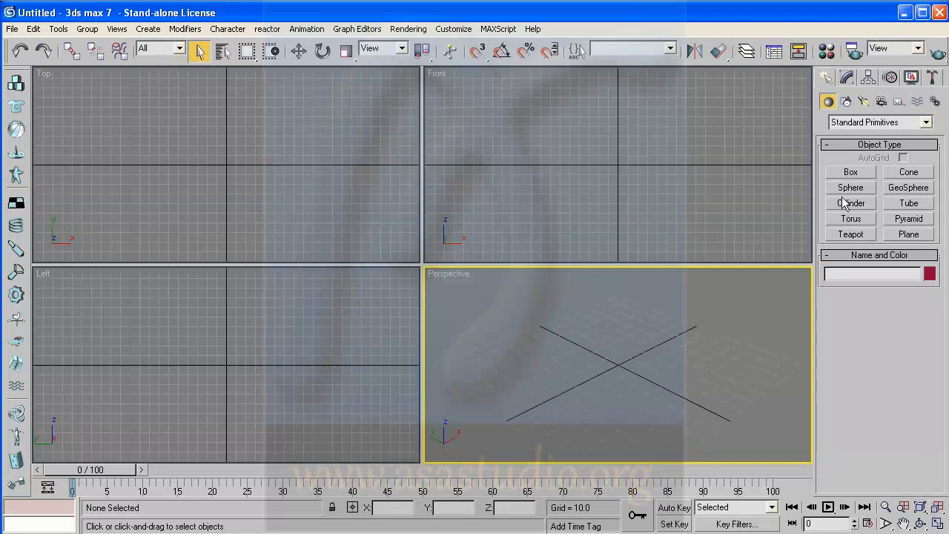
mouse_move(851, 187)
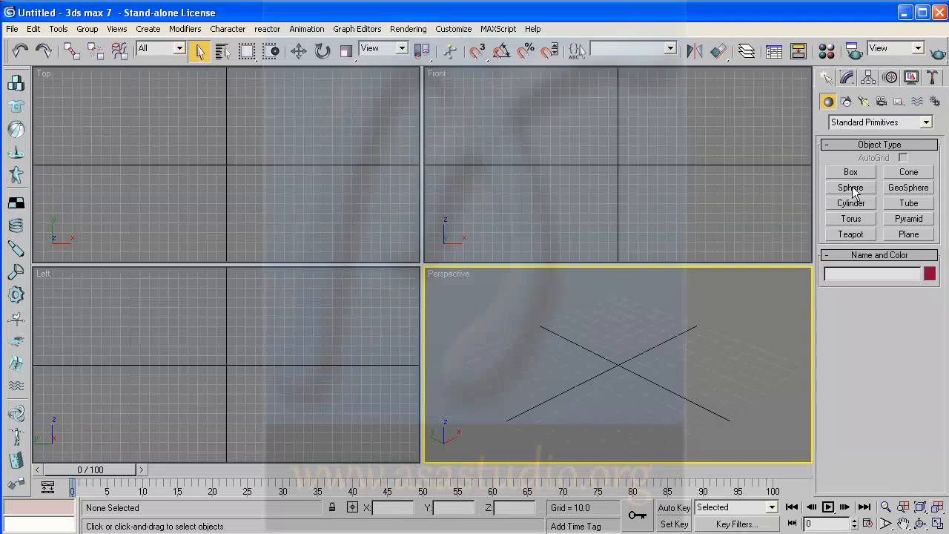
Create Sphere01 at the origin of the Top viewport, radius about 29.4
click(850, 187)
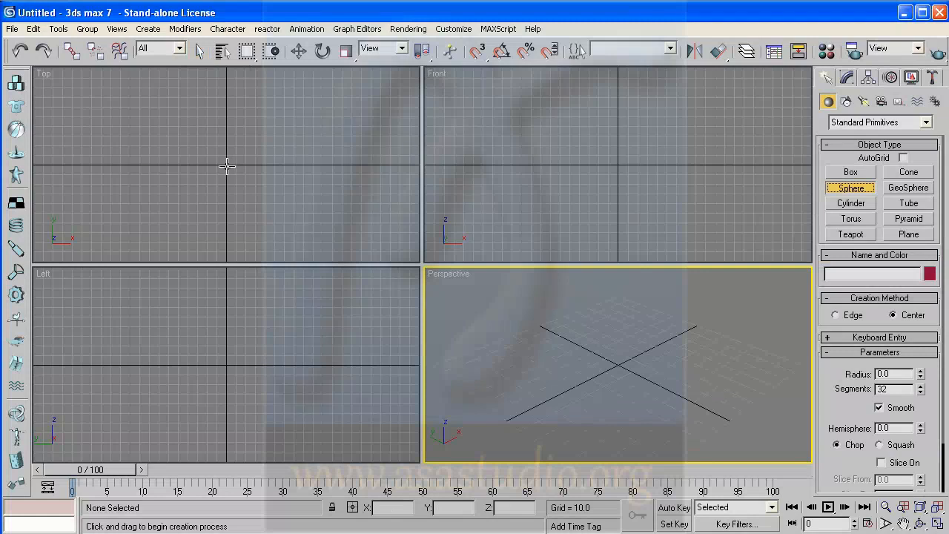
click(225, 165)
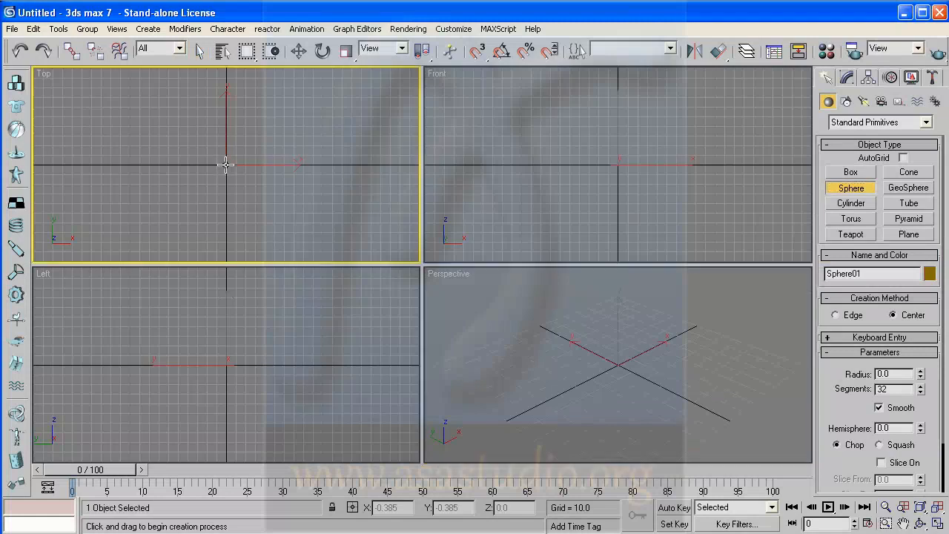
drag(225, 164, 252, 185)
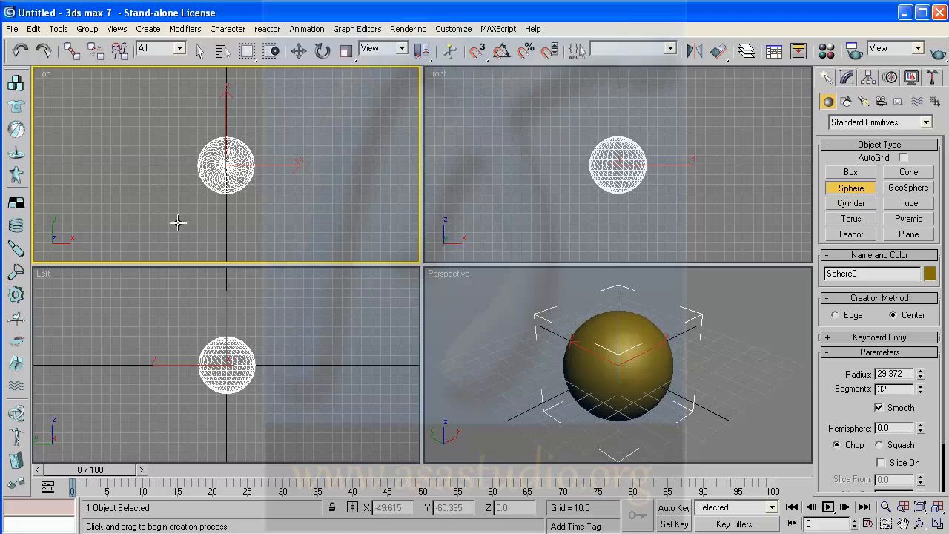
mouse_move(575, 91)
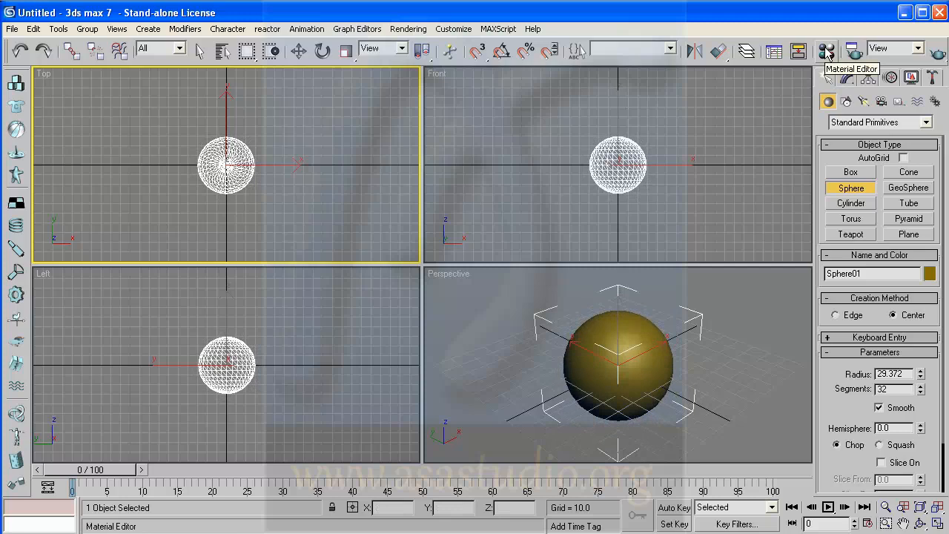
In the Material Editor, give a fresh sample slot a Bitmap diffuse map
click(825, 50)
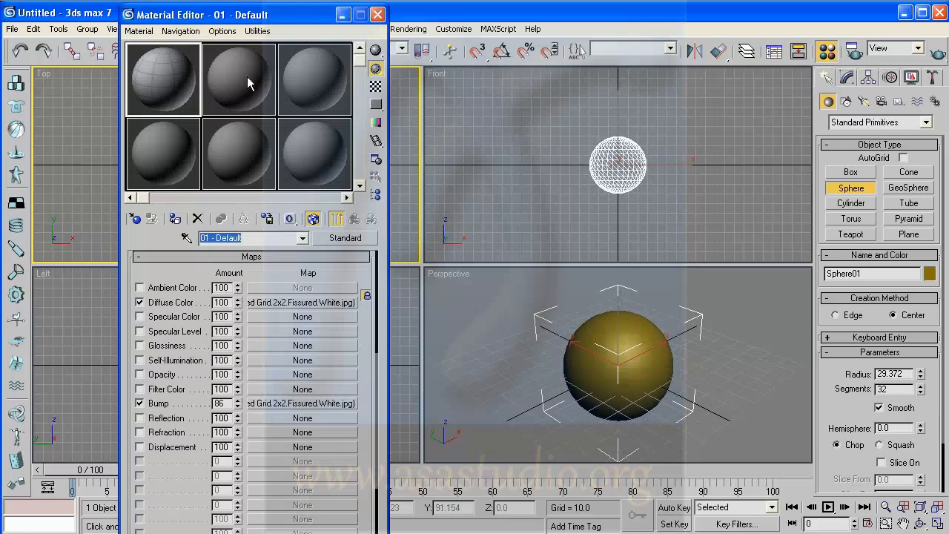
click(239, 80)
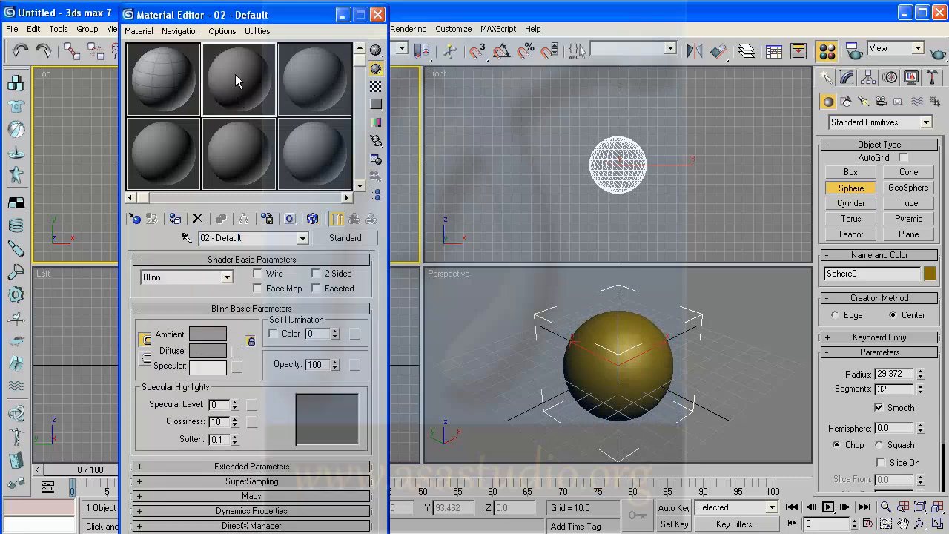
mouse_move(239, 80)
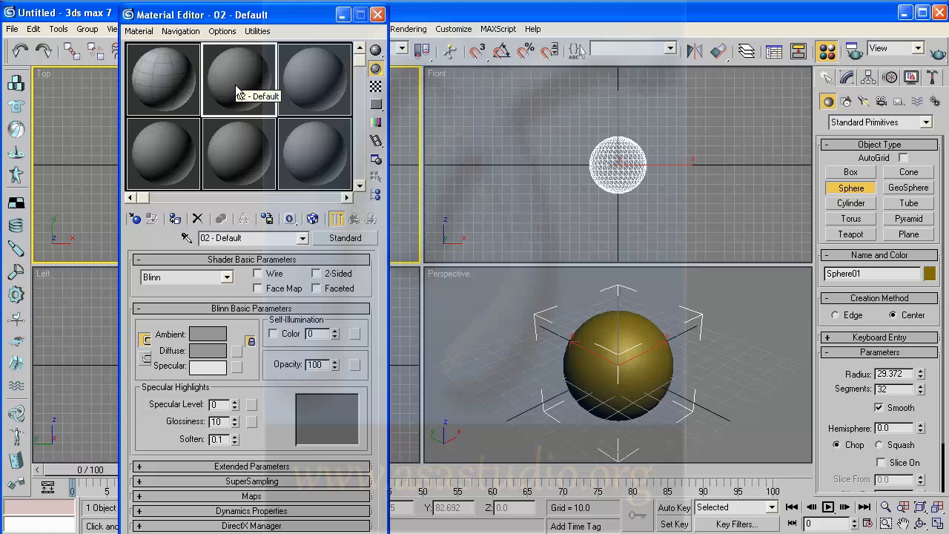
mouse_move(240, 355)
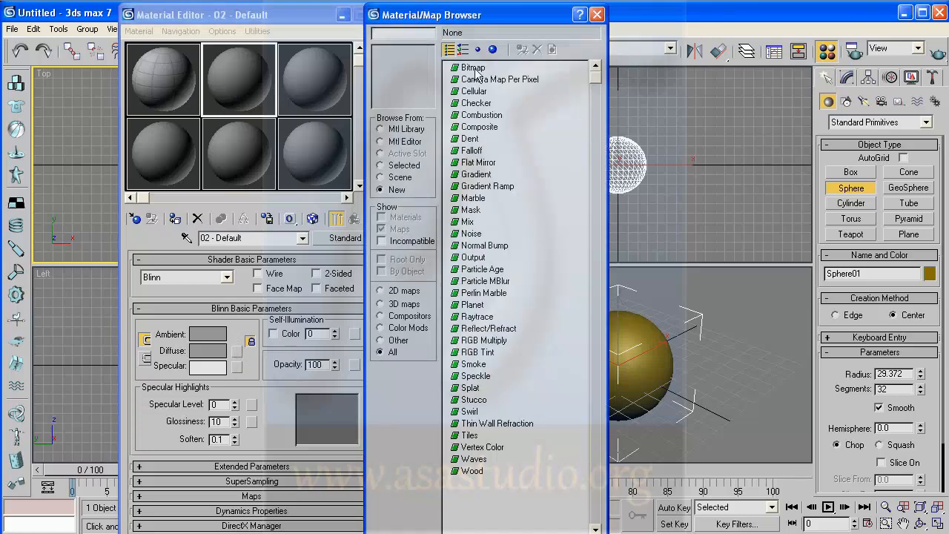
double_click(471, 66)
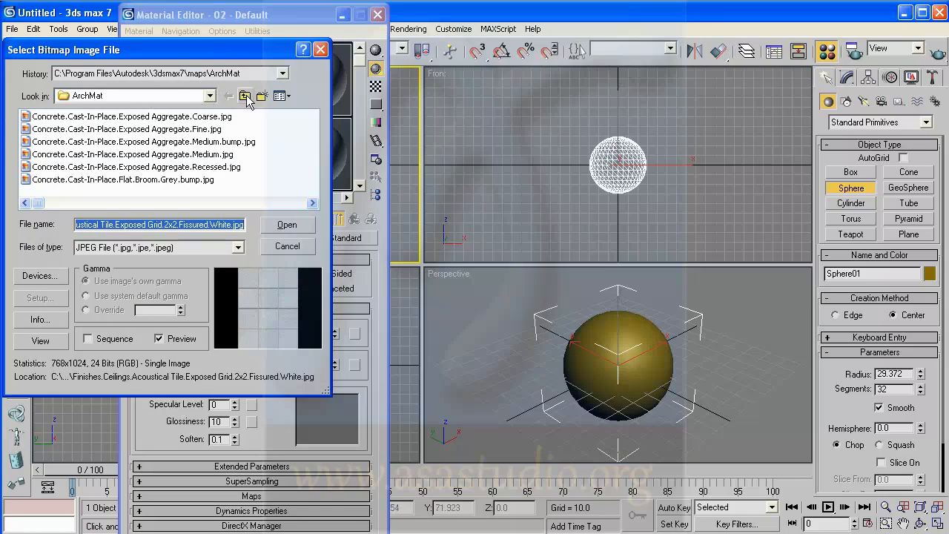
Browse maps > ArchMat in thumbnail view and load the light pink flagstone flooring image
click(244, 95)
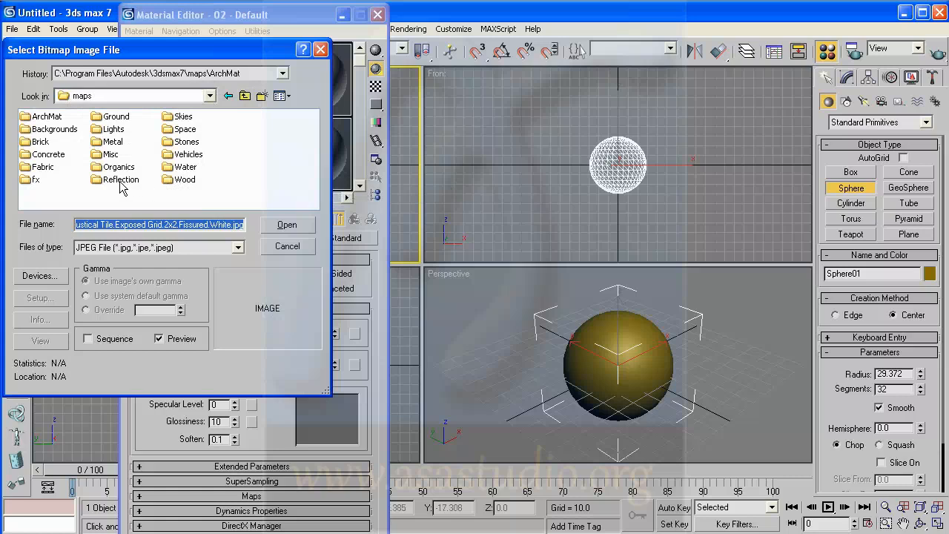
mouse_move(41, 142)
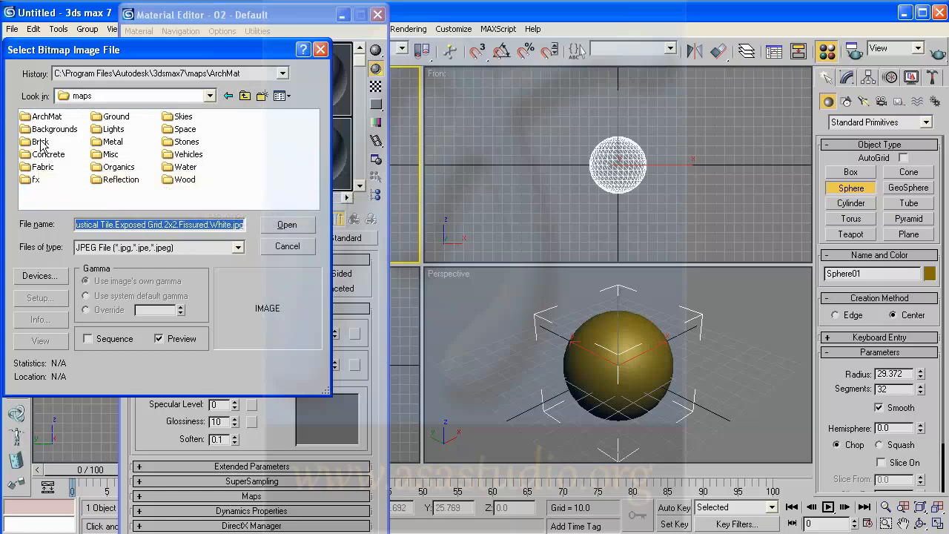
double_click(38, 142)
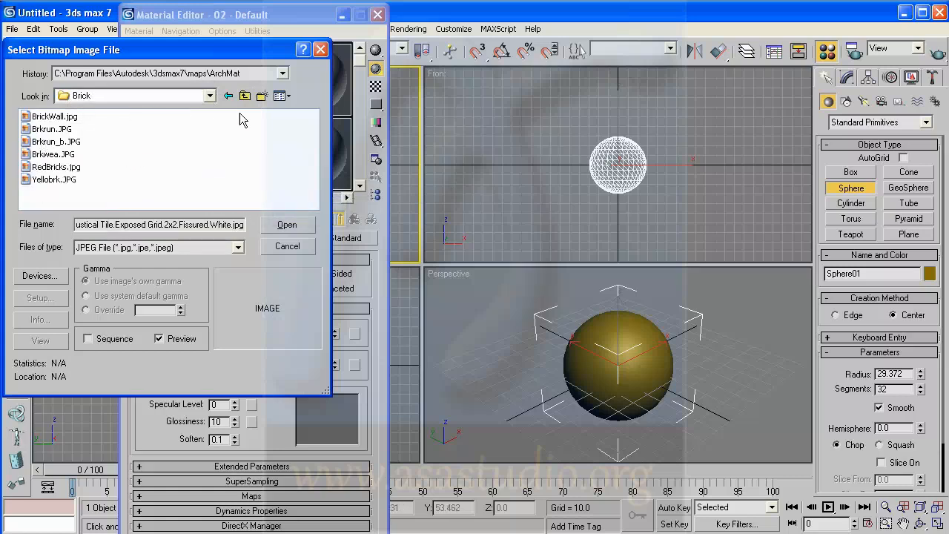
click(282, 95)
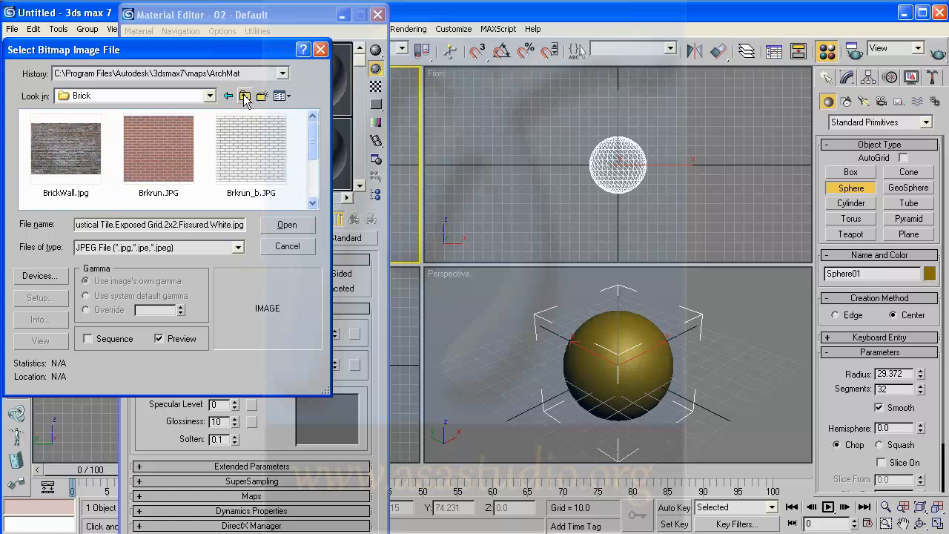
click(245, 95)
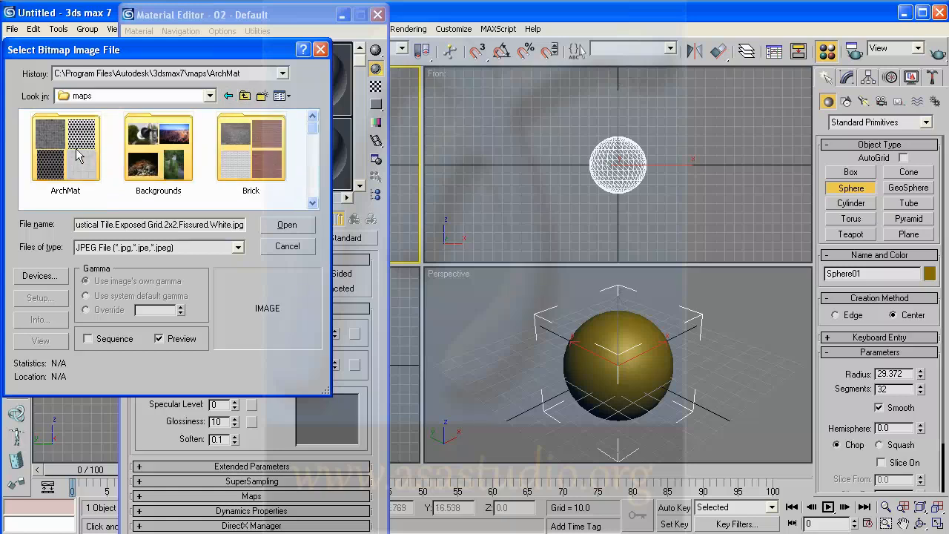
double_click(65, 147)
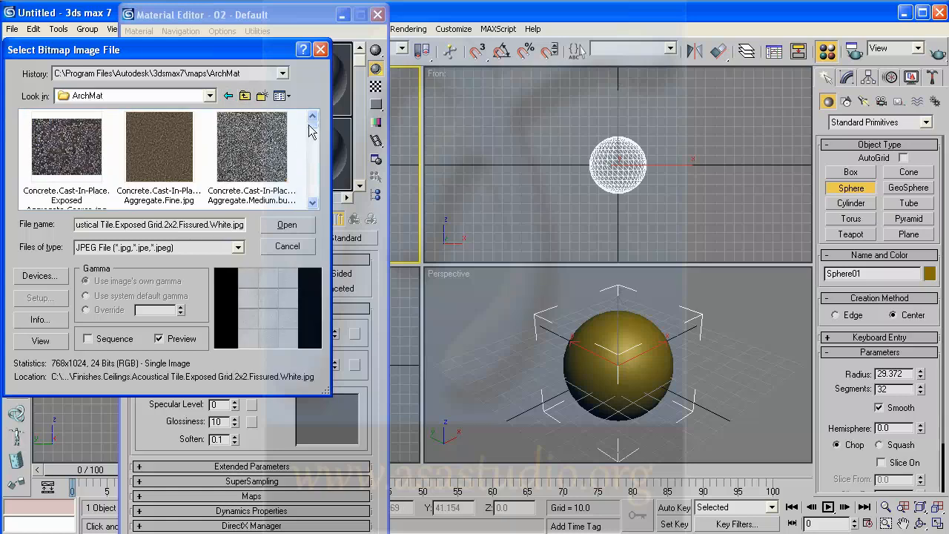
click(160, 151)
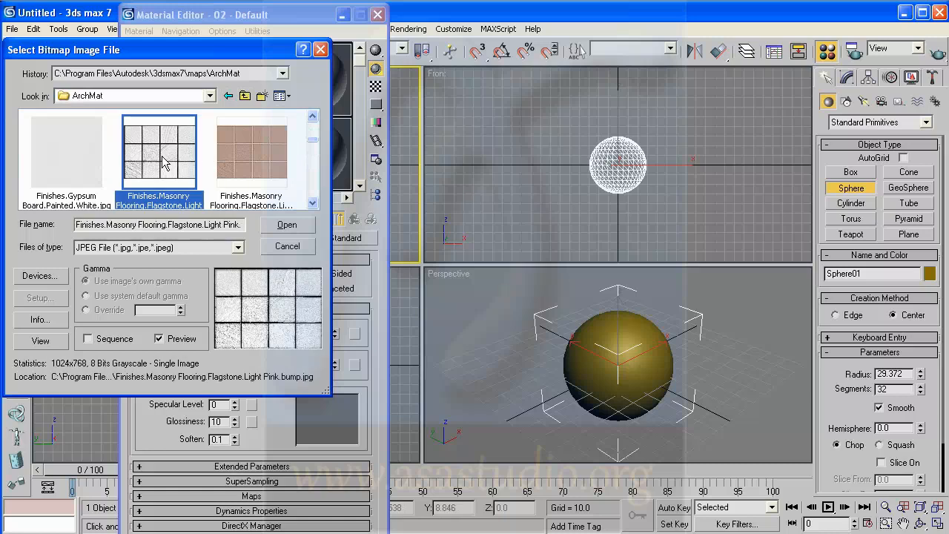
mouse_move(163, 156)
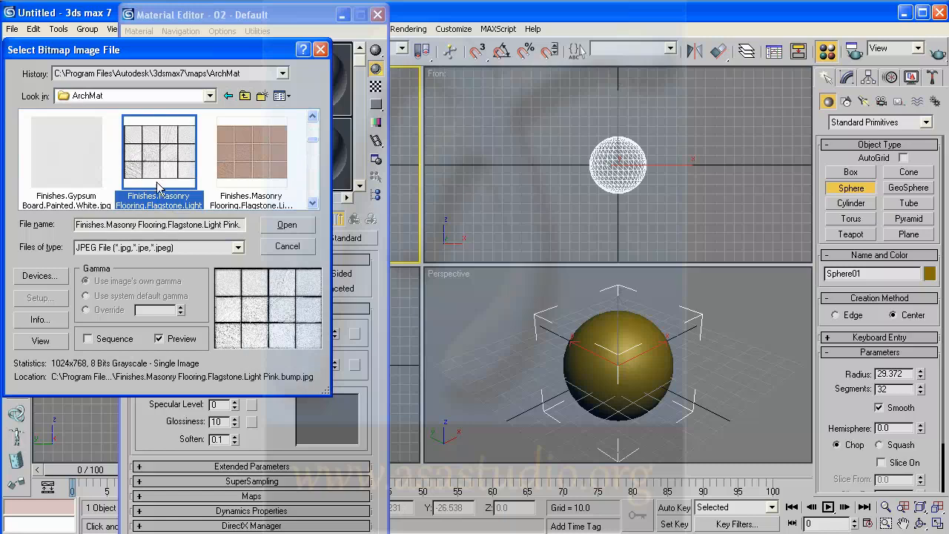
click(287, 224)
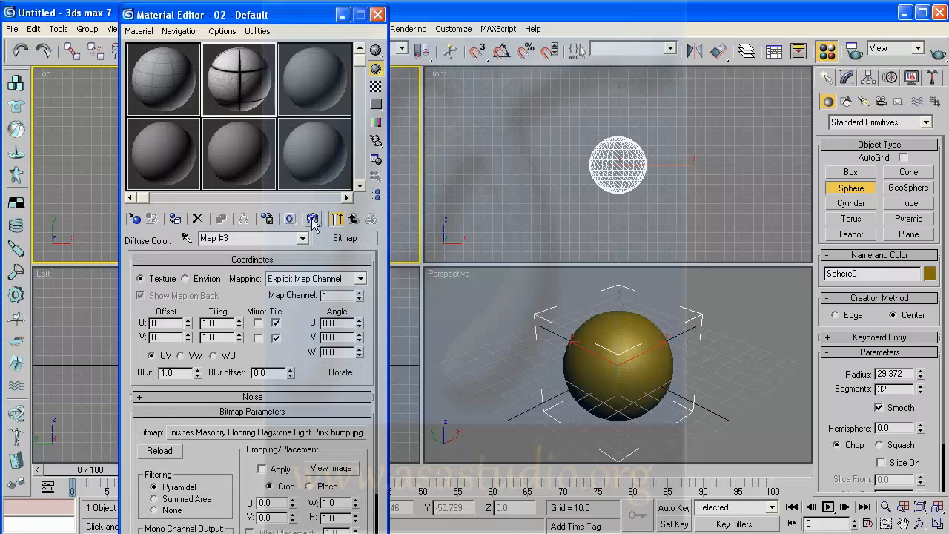
mouse_move(311, 217)
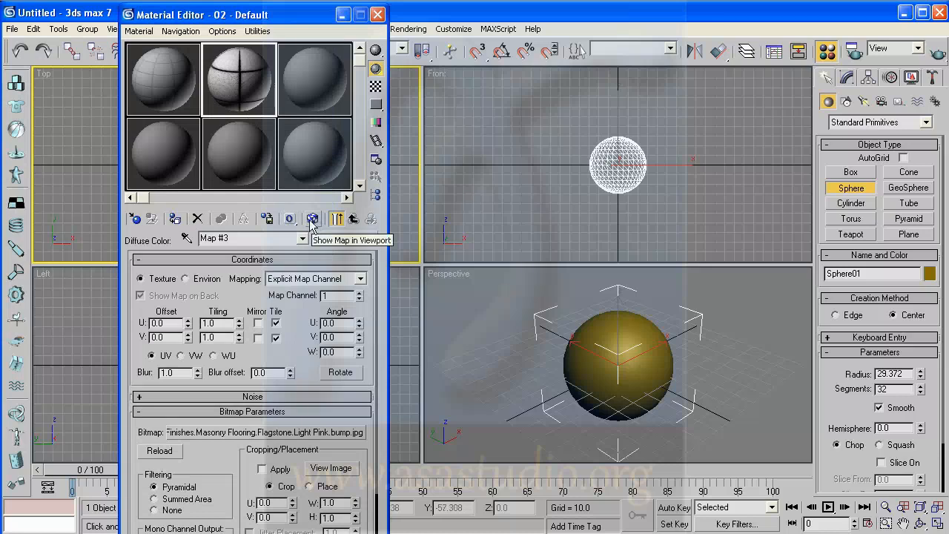
mouse_move(175, 218)
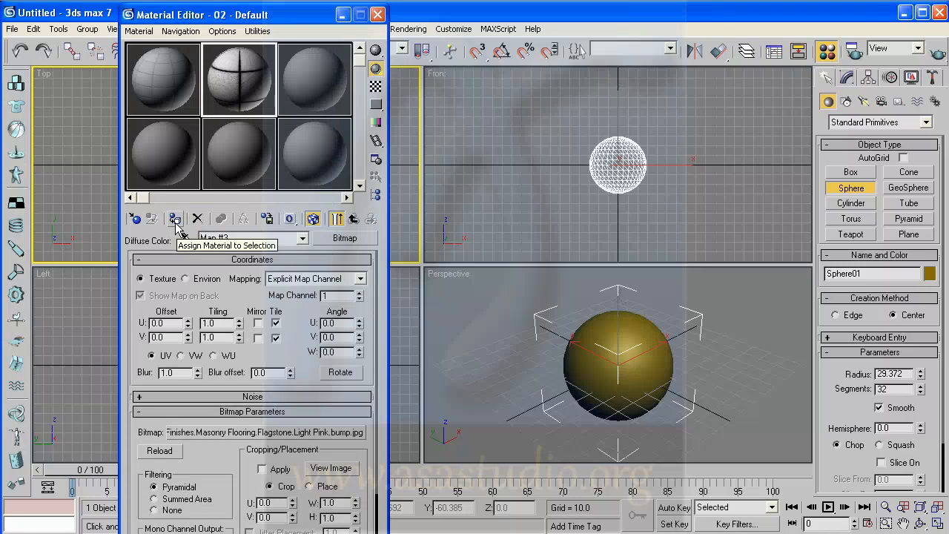
Assign the flagstone material to the selected sphere
click(174, 218)
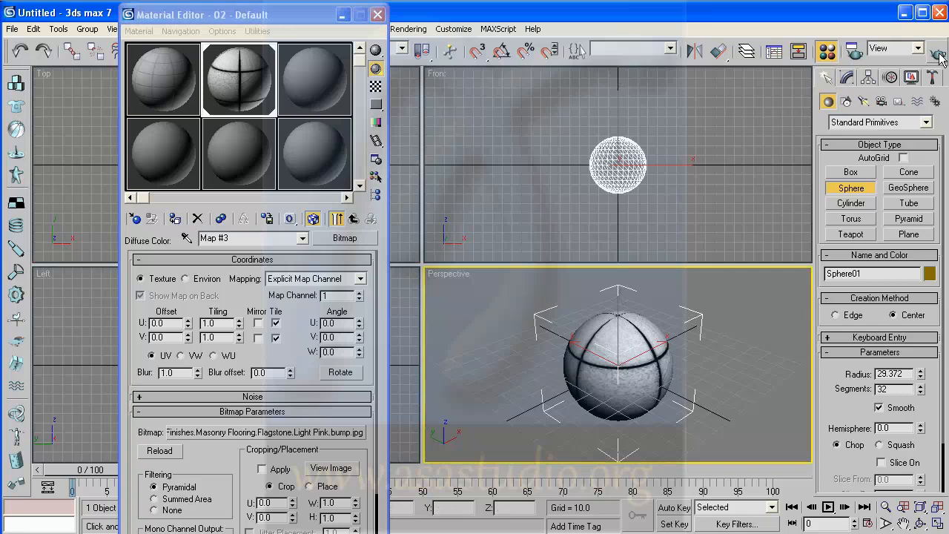
mouse_move(940, 58)
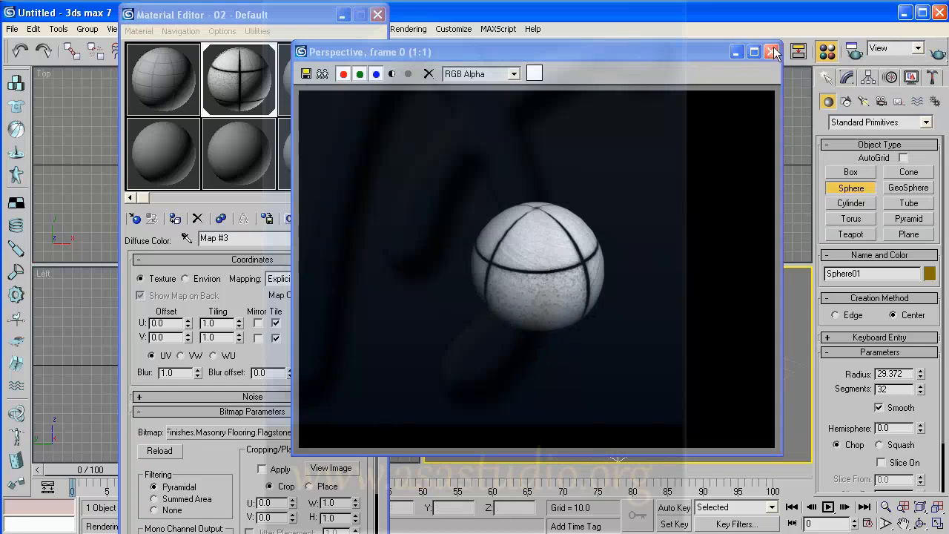
Set the bitmap's U and V tiling to 3.0 and re-render the ball
click(774, 52)
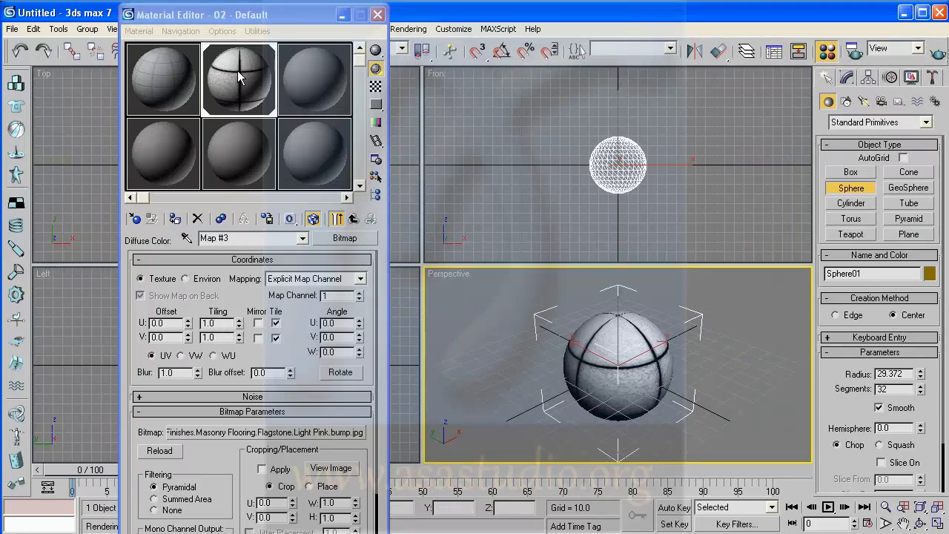
triple_click(215, 323)
text(3)
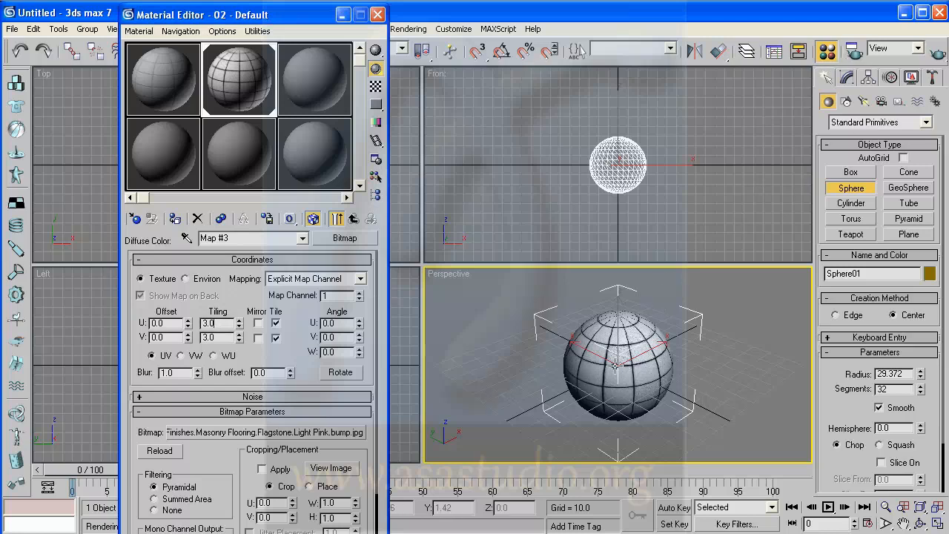
mouse_move(942, 58)
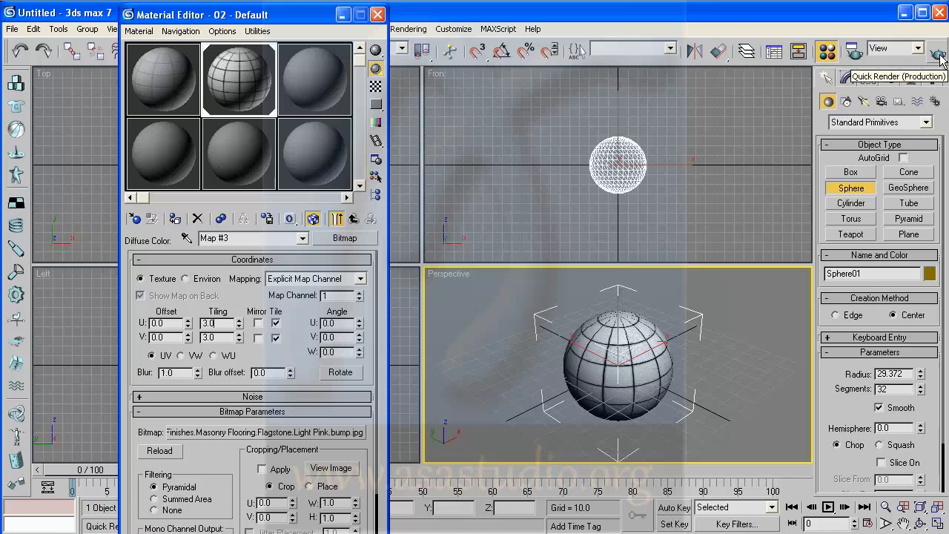
click(942, 56)
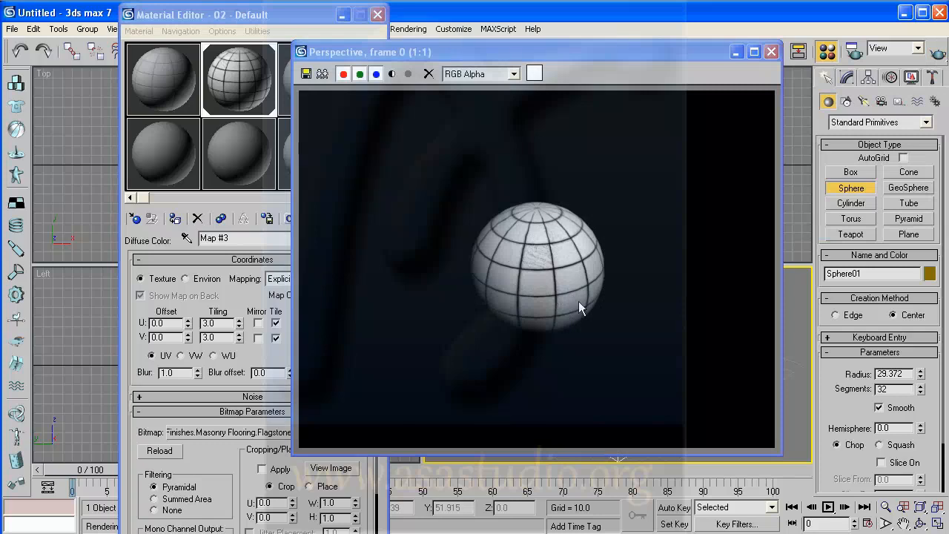
Close the render and return to the material's top-level Blinn settings
click(771, 52)
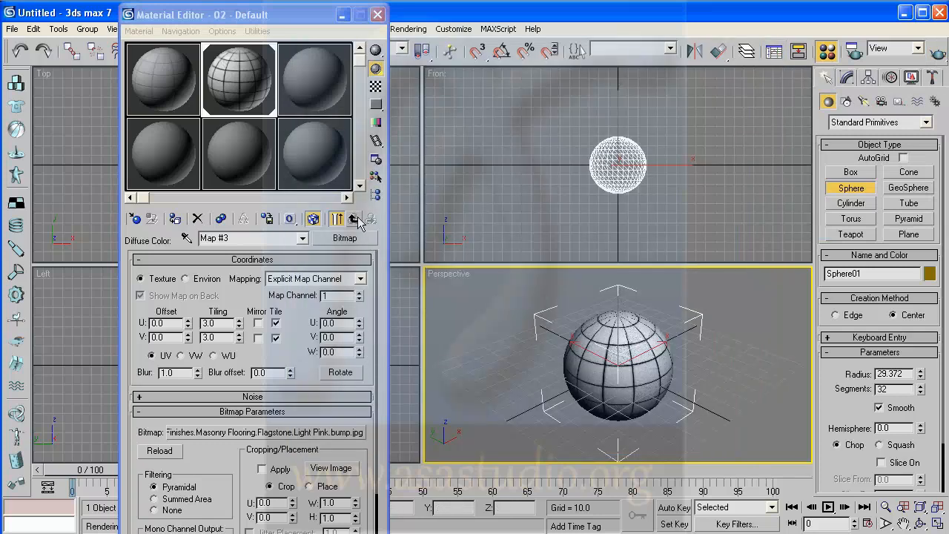
mouse_move(356, 221)
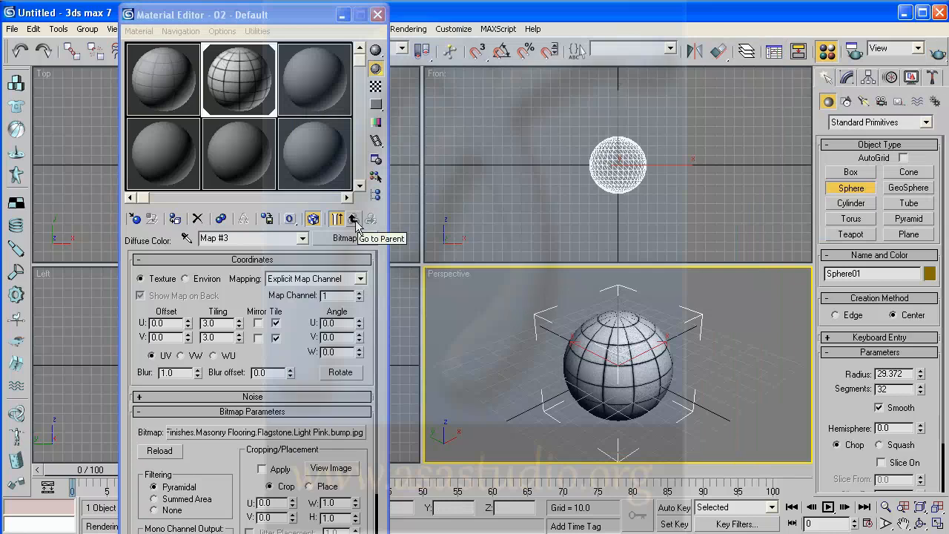
click(354, 218)
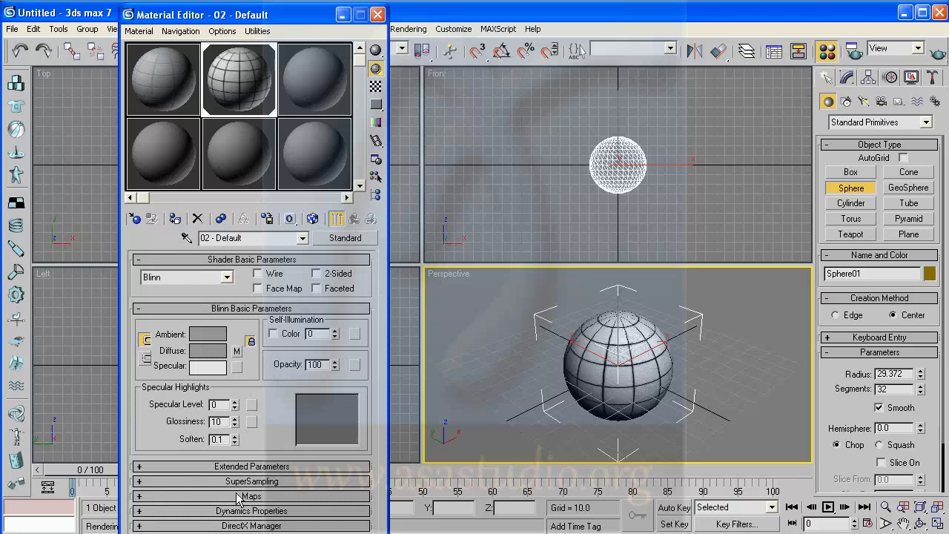
mouse_move(252, 503)
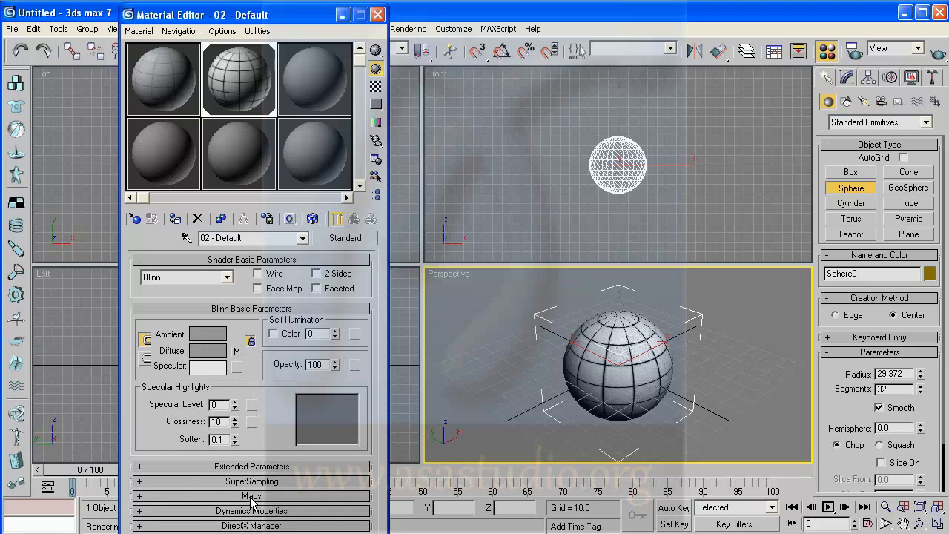
In the Maps rollout, instance the diffuse flagstone bitmap onto the Bump slot
click(250, 495)
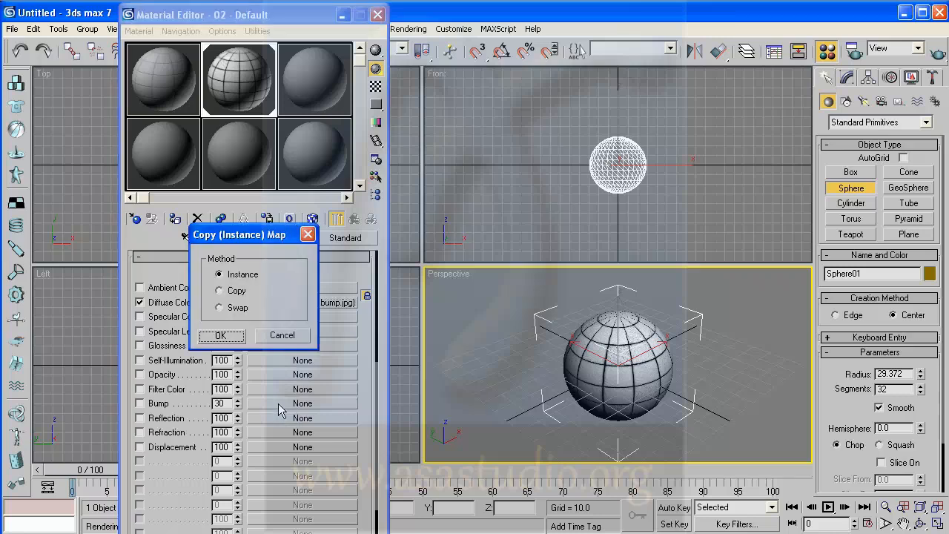
mouse_move(266, 291)
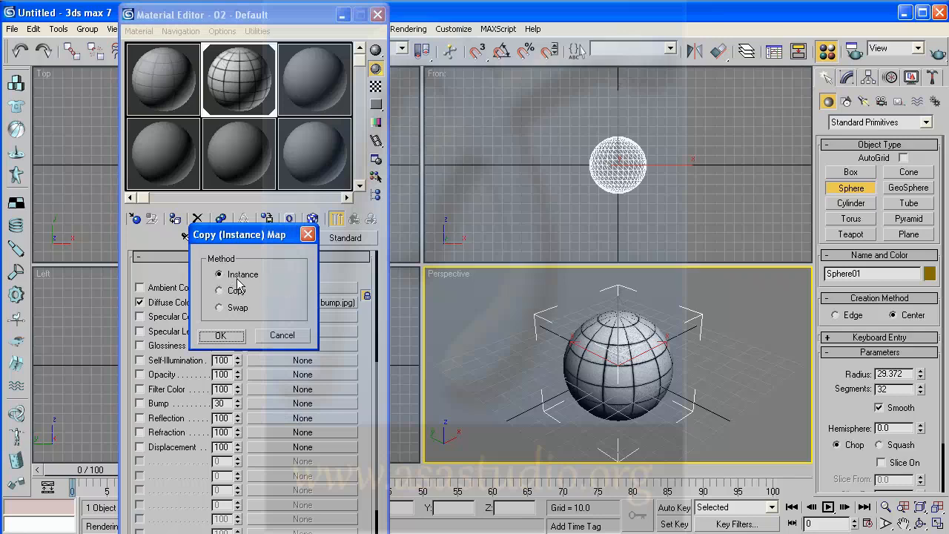
mouse_move(220, 335)
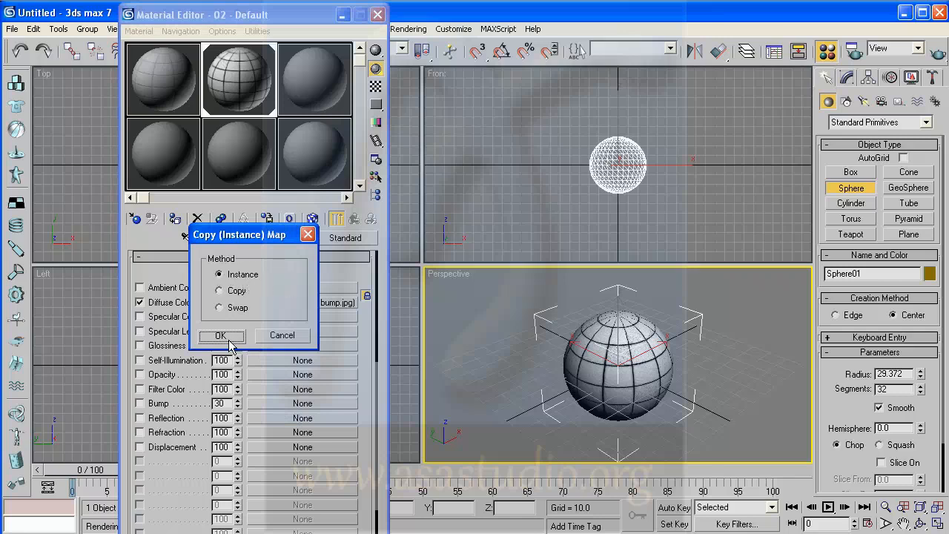
click(220, 335)
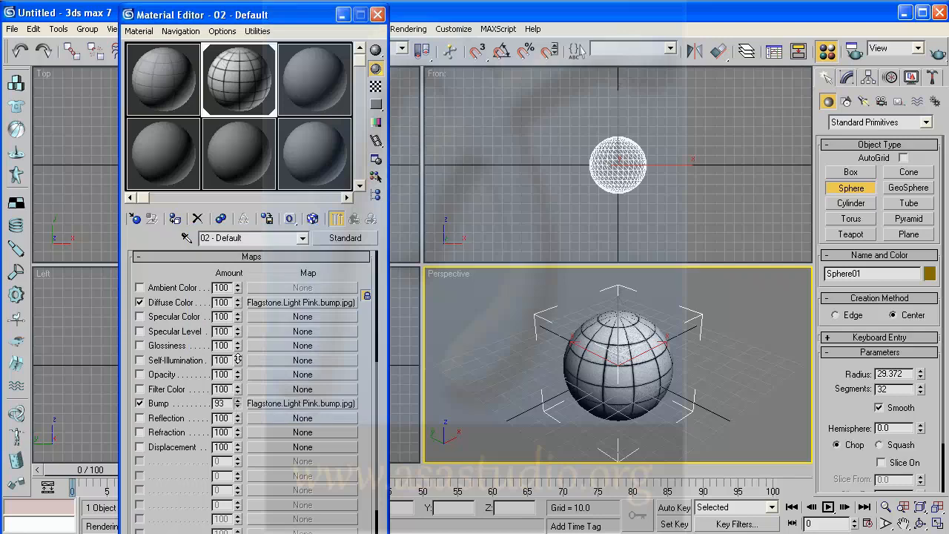
Raise the Bump amount to 100 and view the material in the magnified preview window
click(238, 400)
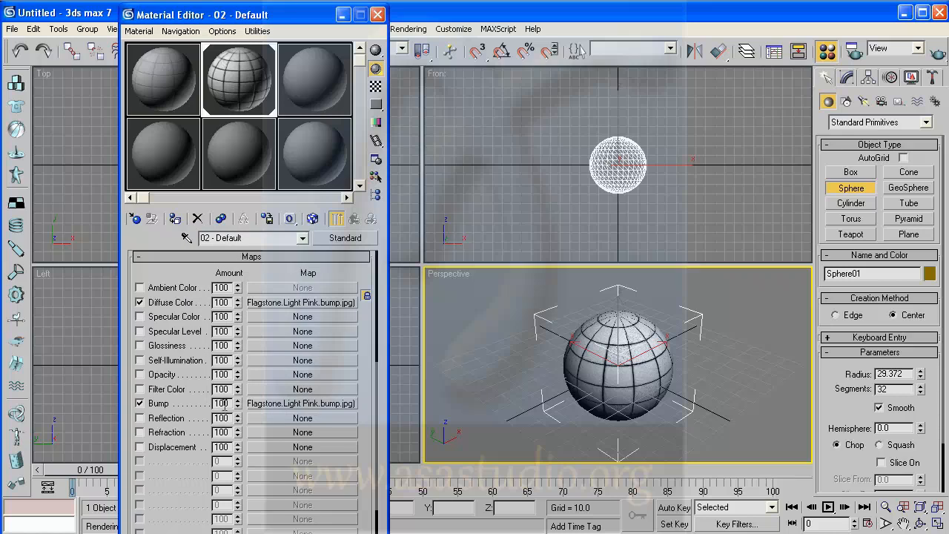
mouse_move(240, 81)
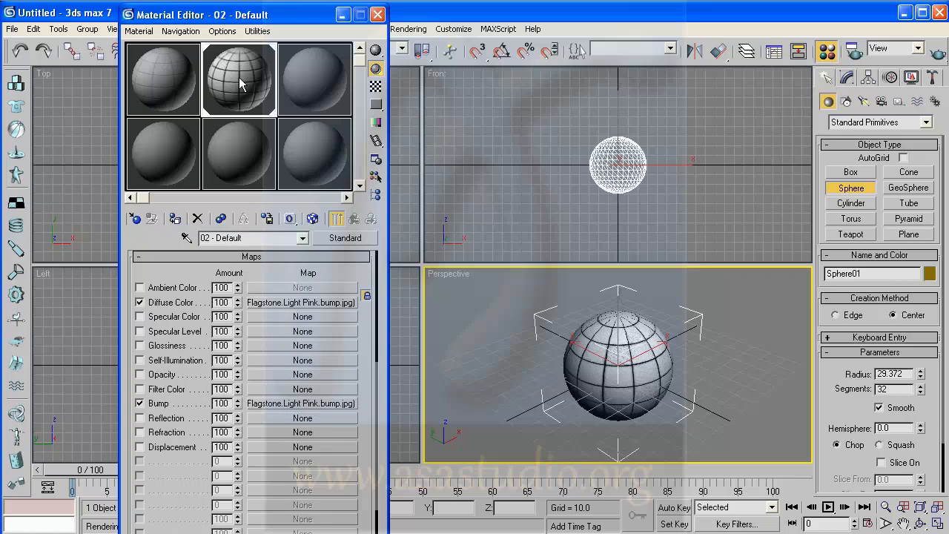
double_click(238, 80)
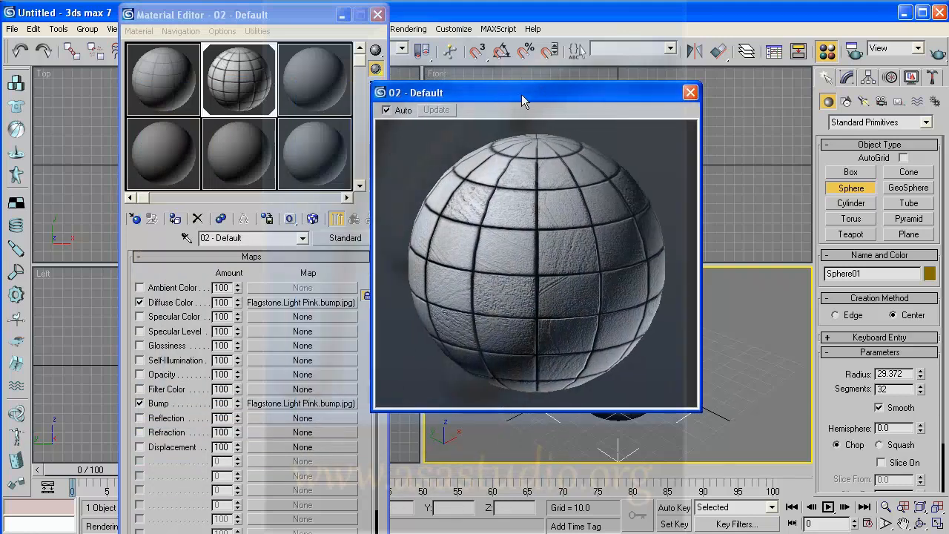
drag(522, 101, 541, 98)
text(1)
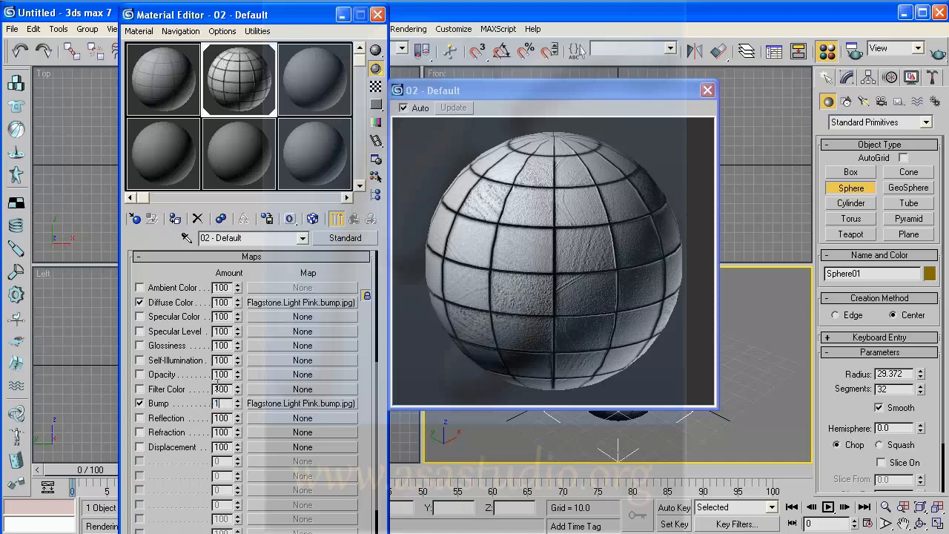
triple_click(220, 403)
text(00)
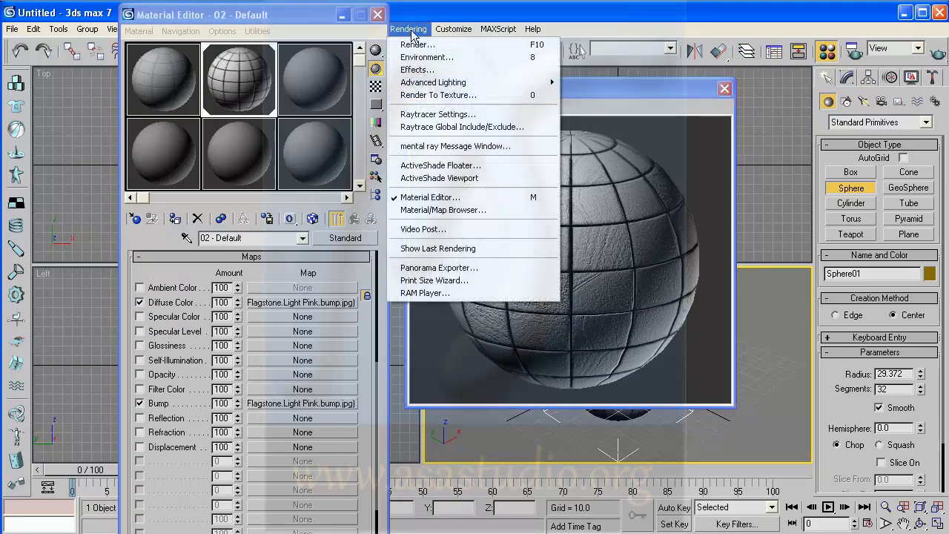
mouse_move(418, 44)
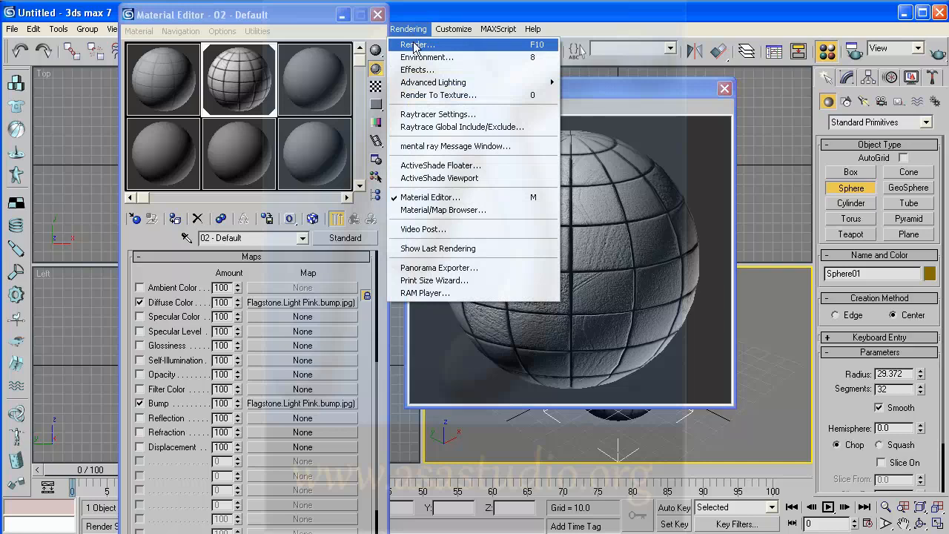
In the Render dialog's Render Output section, choose Files... to pick a save location
click(421, 45)
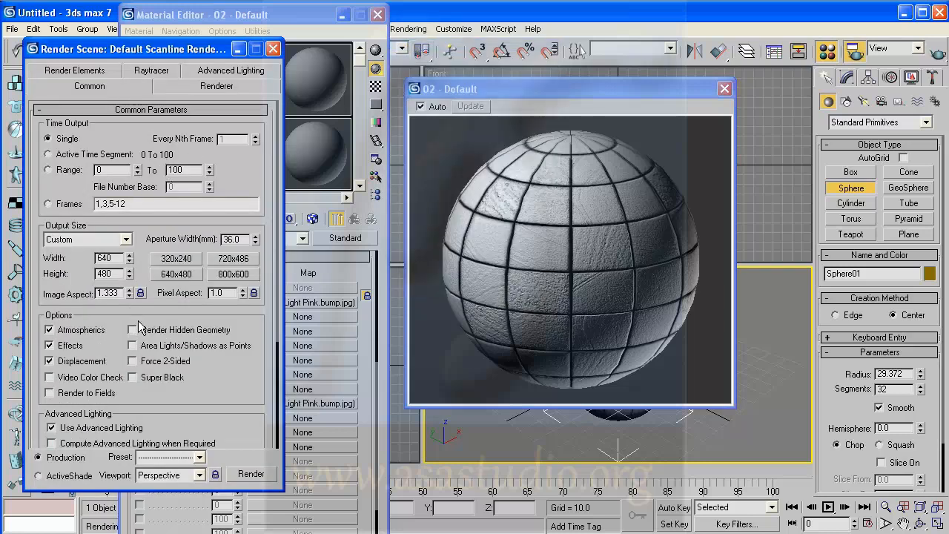
scroll(down, 3)
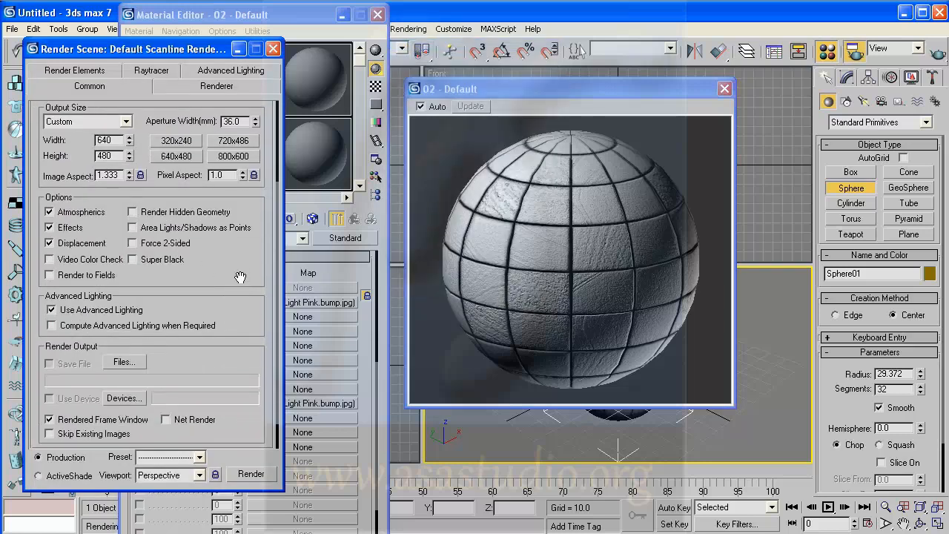
click(125, 362)
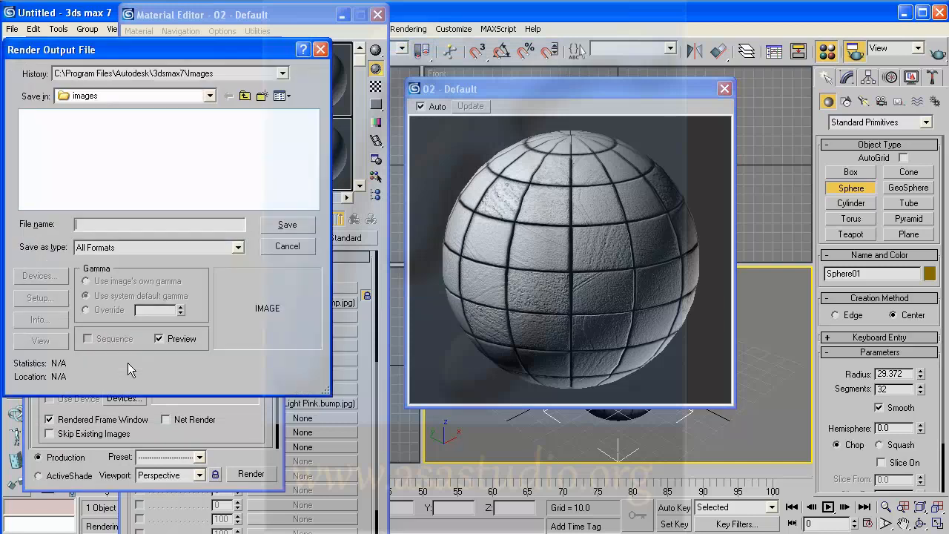
Browse to DATA-TEMP (F:) and into the how-create-all-component-for-game folder
click(211, 95)
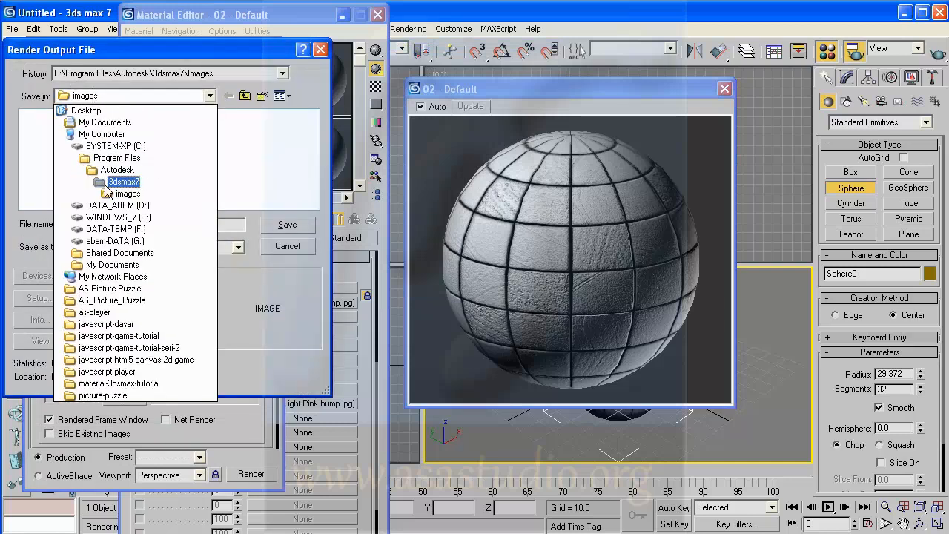
click(115, 229)
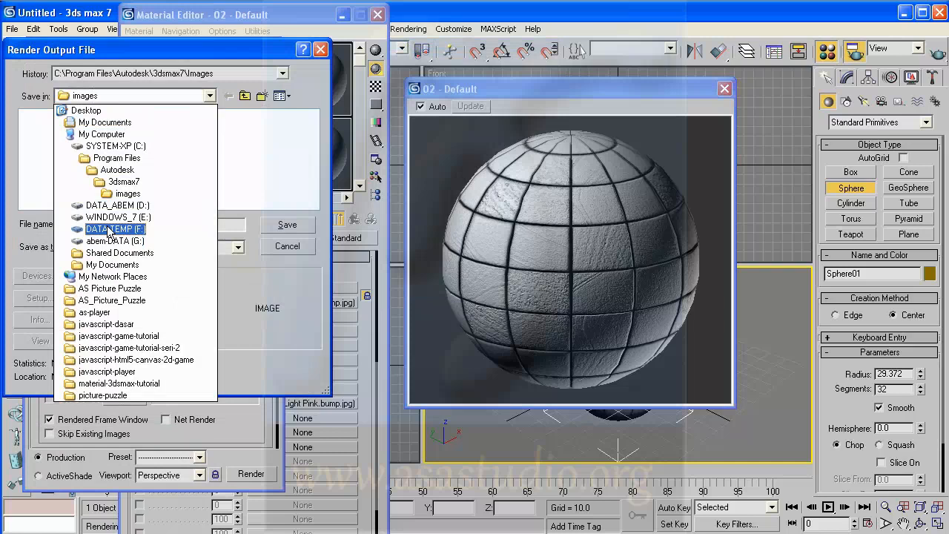
click(115, 228)
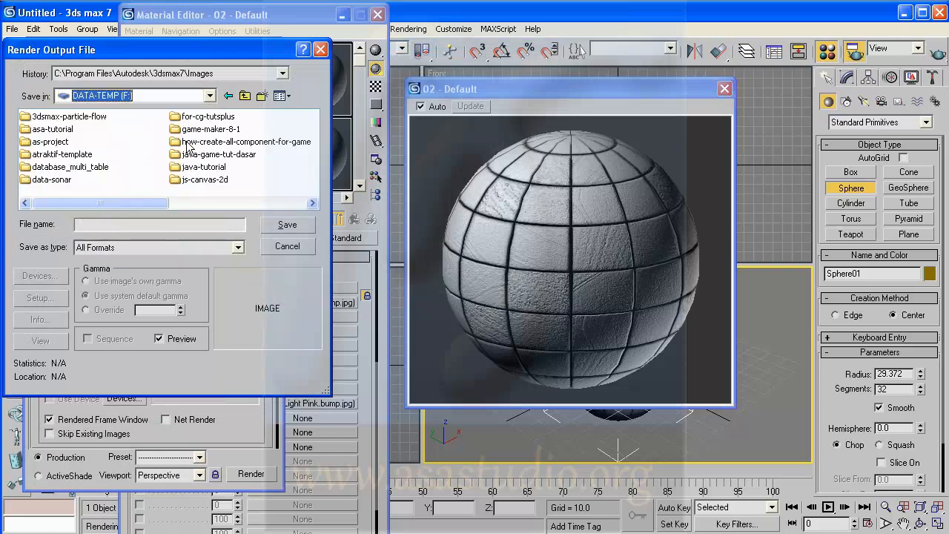
mouse_move(137, 212)
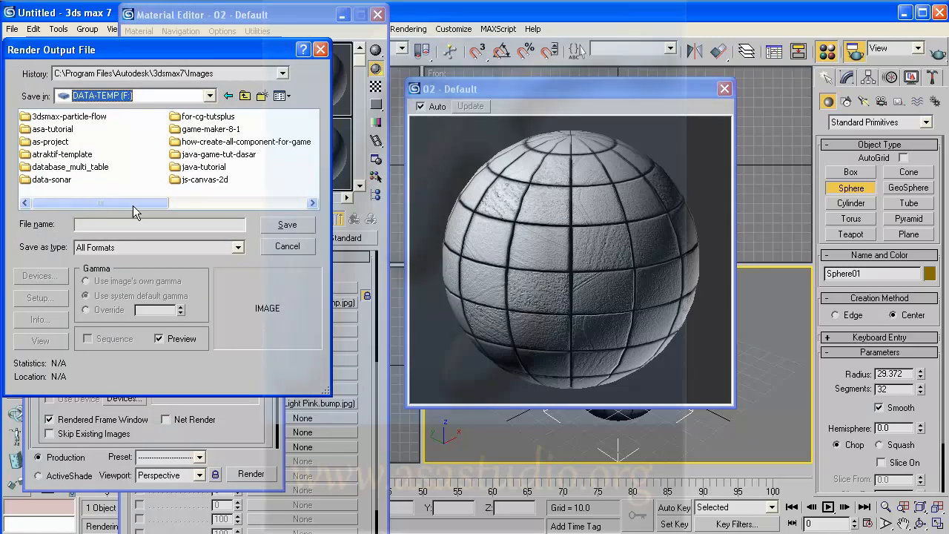
click(246, 141)
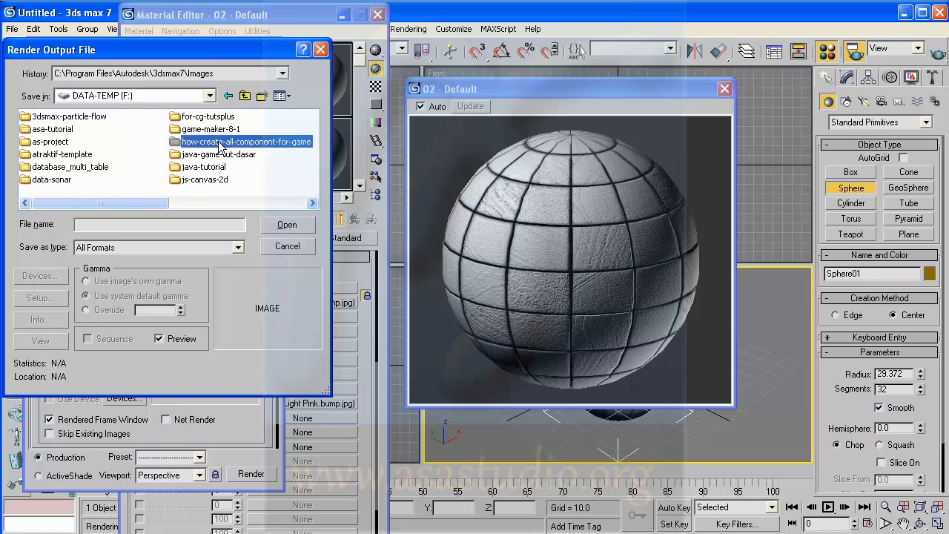
double_click(246, 143)
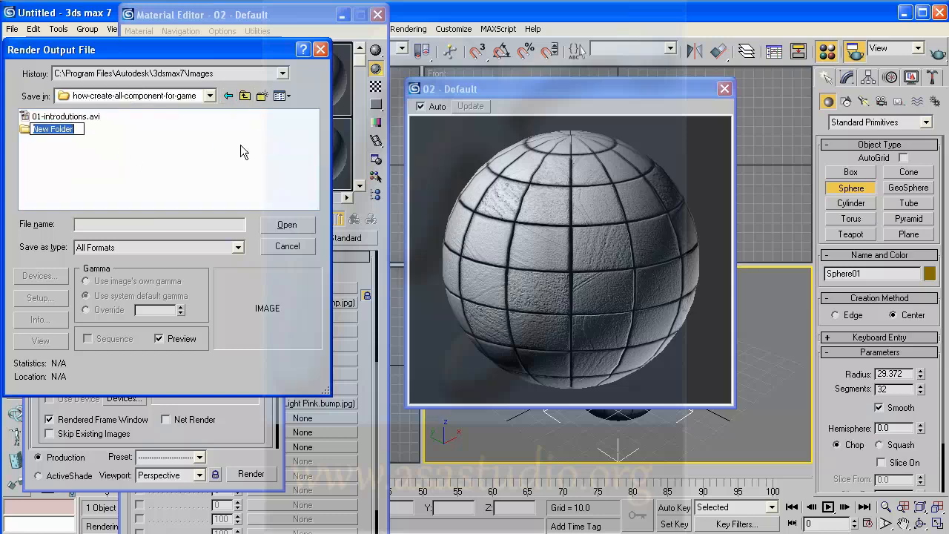
mouse_move(215, 193)
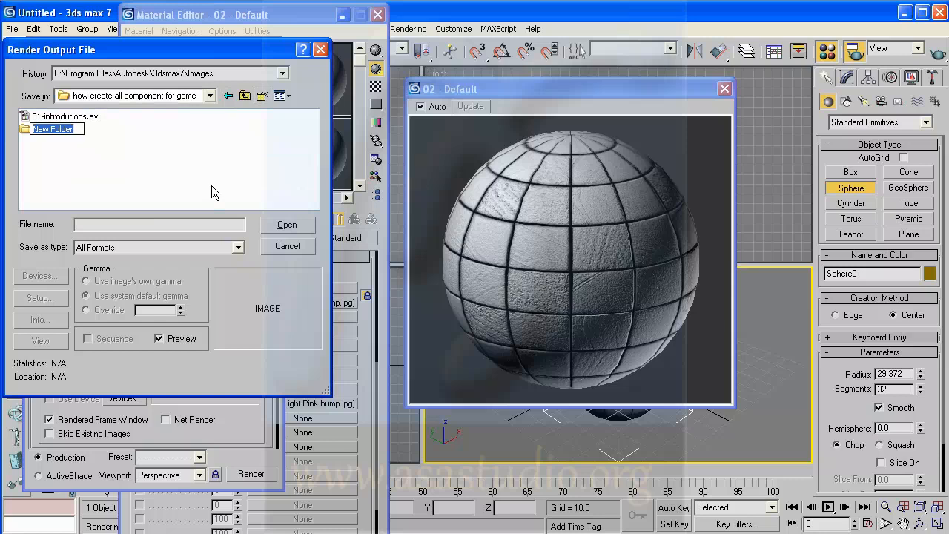
Create a source-images folder there and name the render output file ball
text(sou)
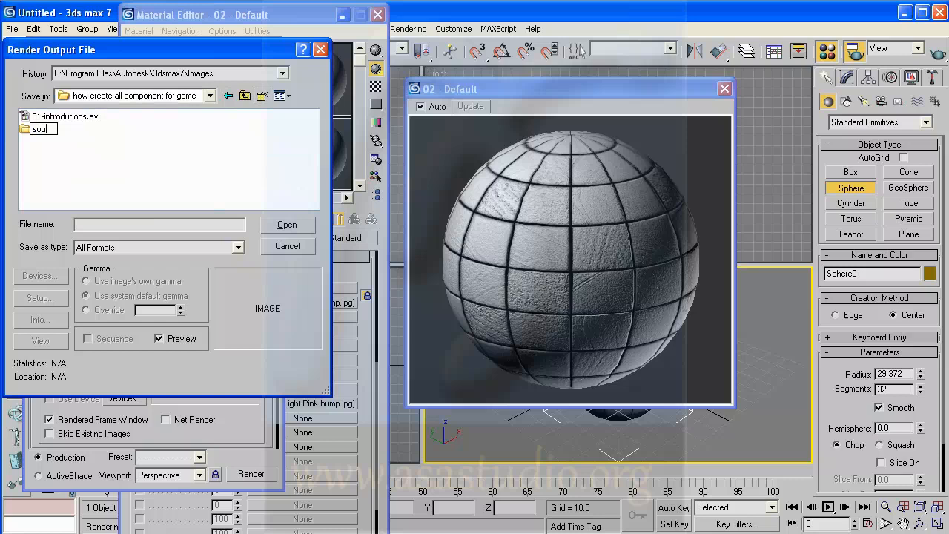
text(rce)
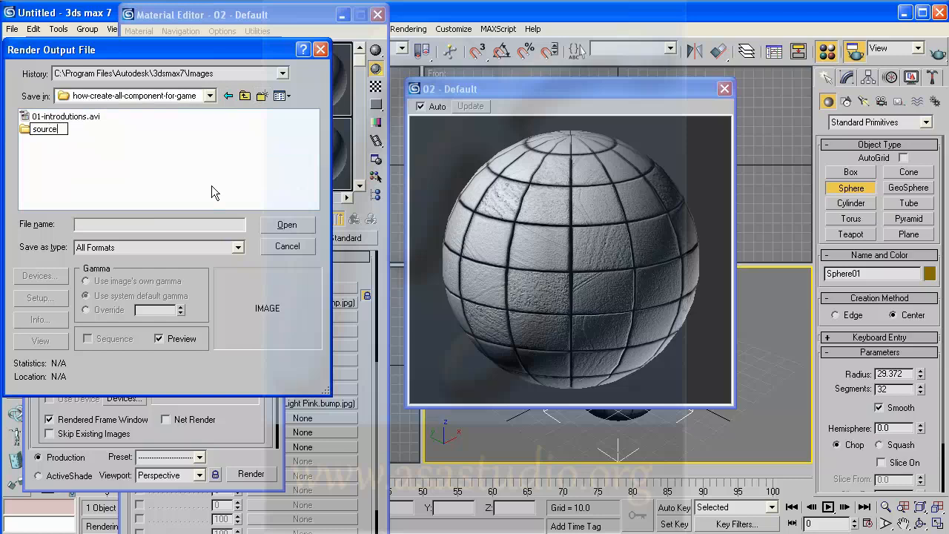
text(-image)
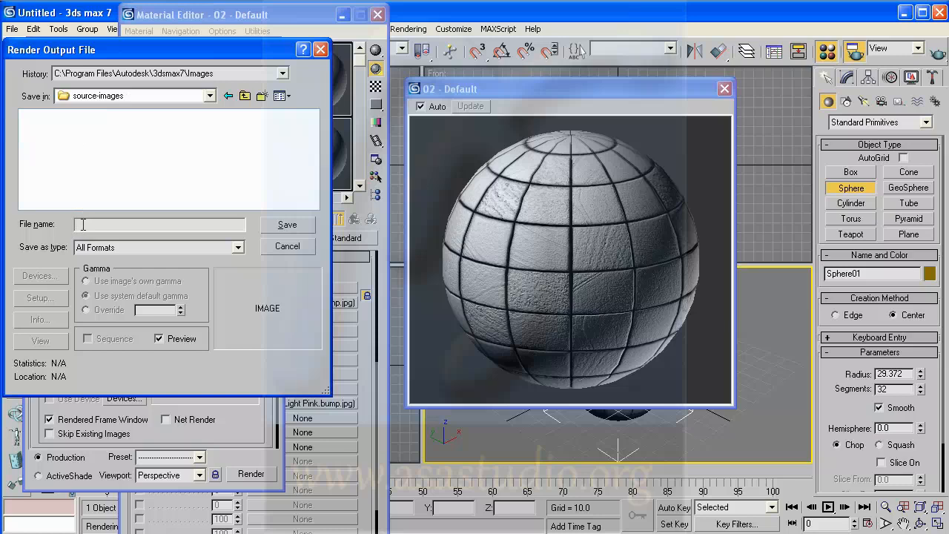
text(ball)
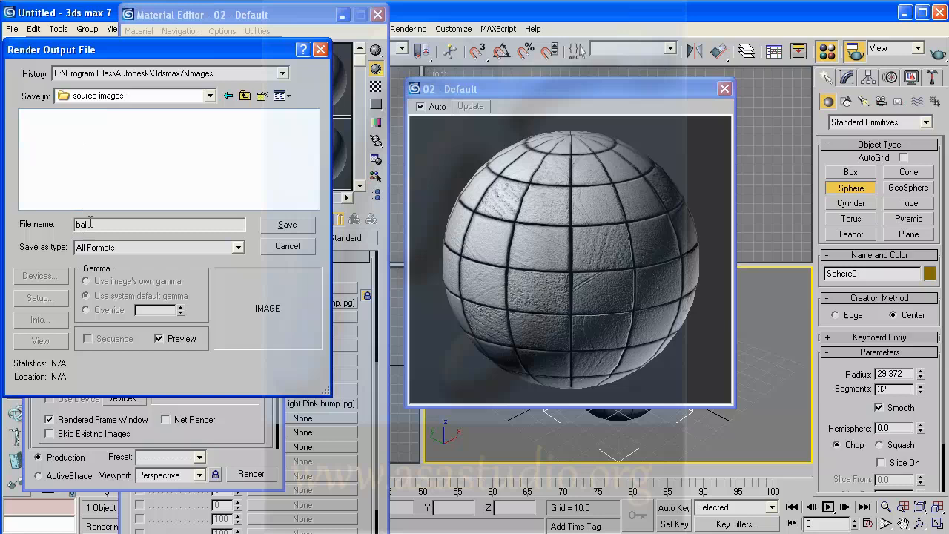
Choose JPEG File (*.jpg, *.jpe, *.jpeg) as the save type for the ball render and accept the file name
click(237, 246)
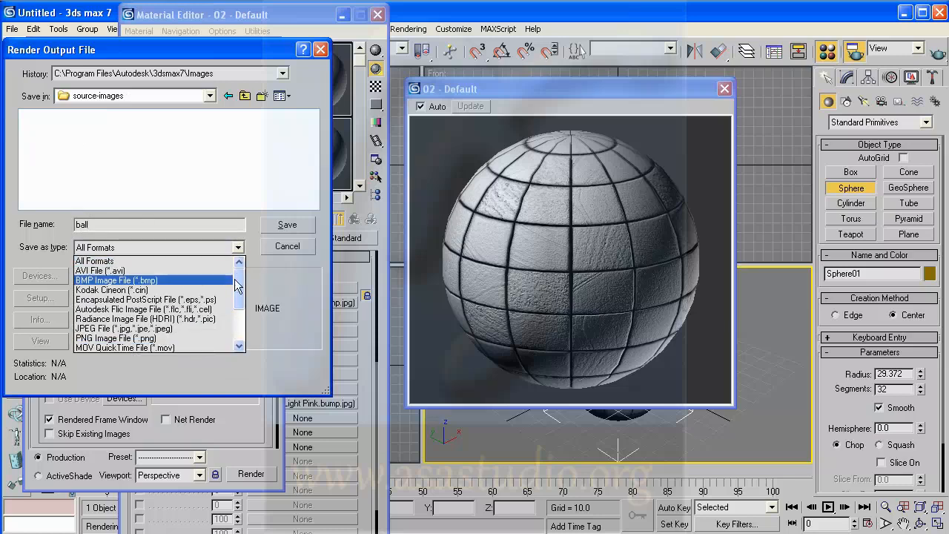
click(122, 327)
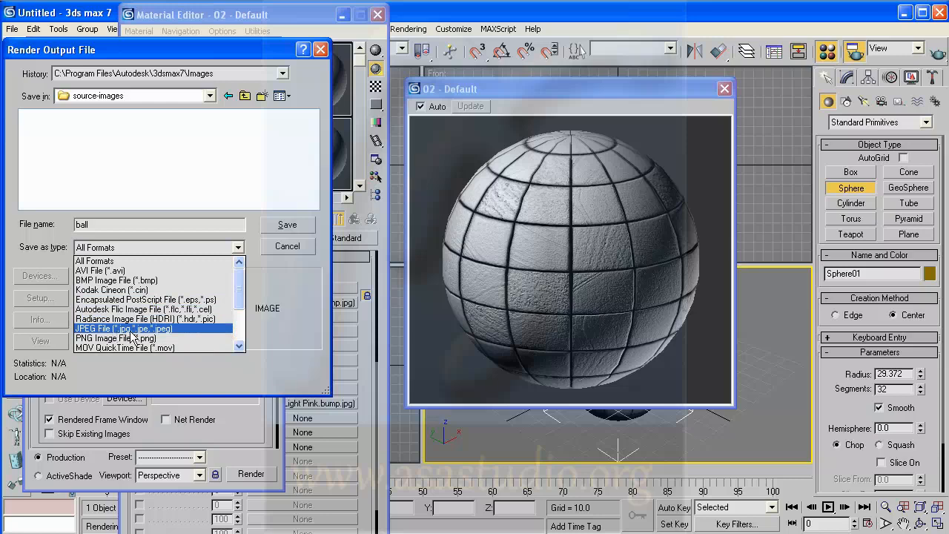
click(148, 300)
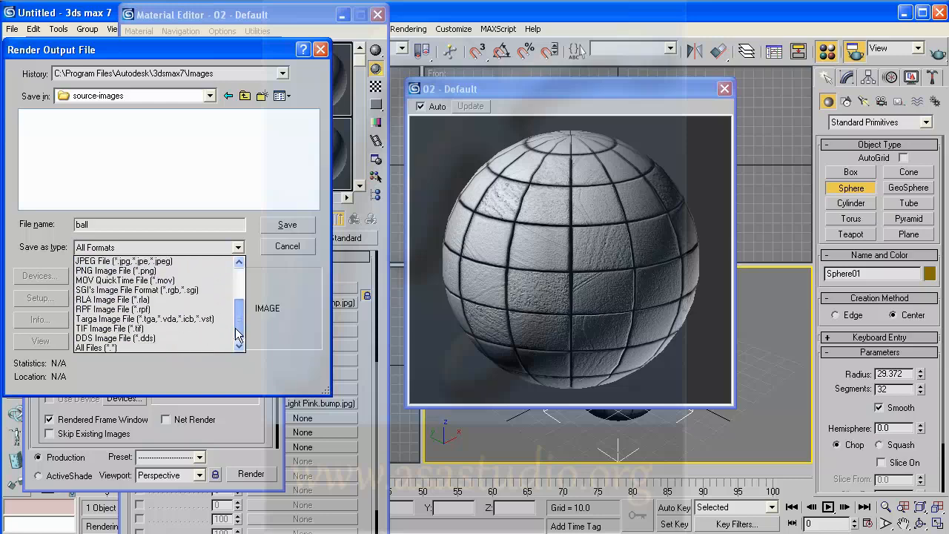
click(145, 317)
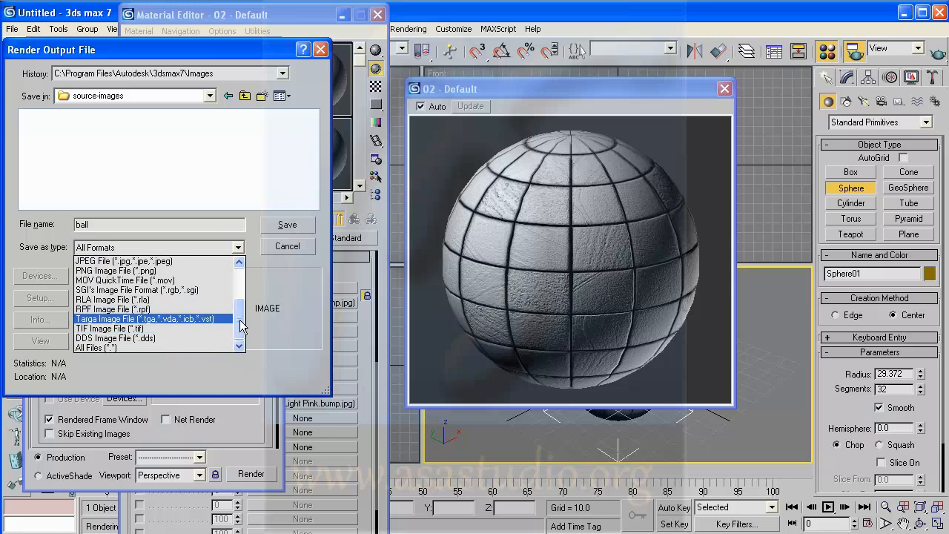
click(110, 327)
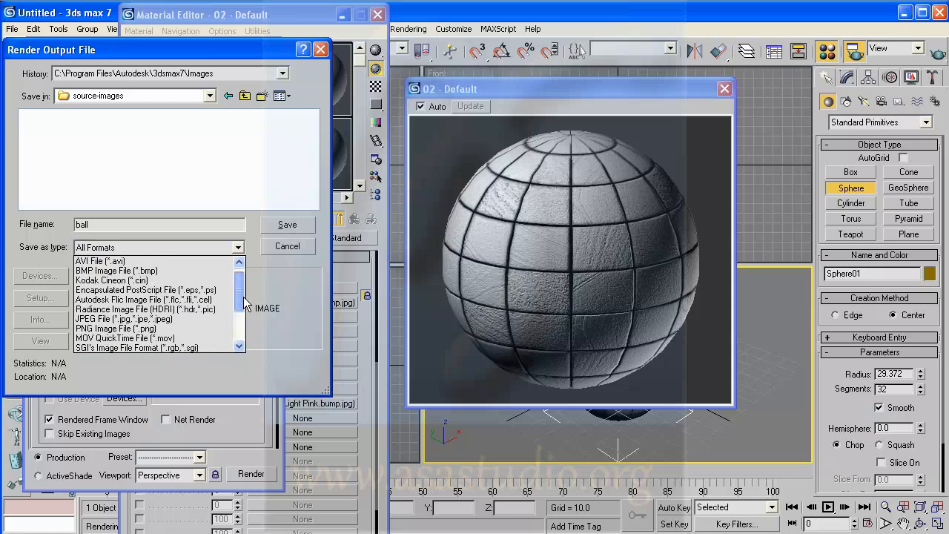
click(124, 318)
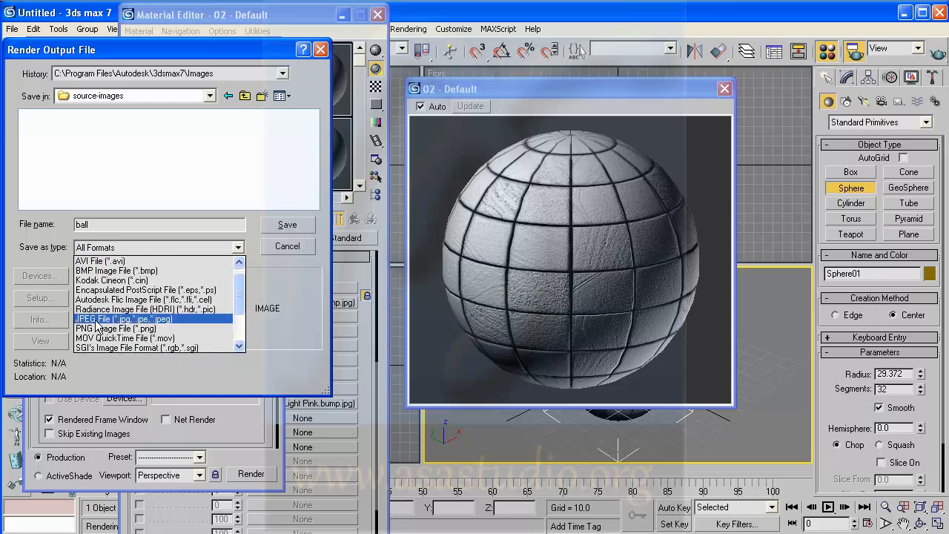
click(124, 318)
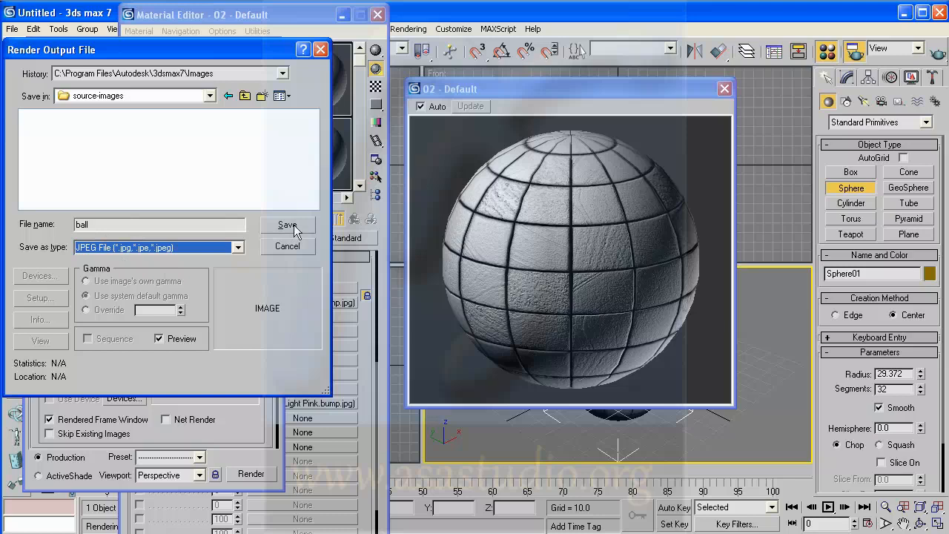
click(288, 225)
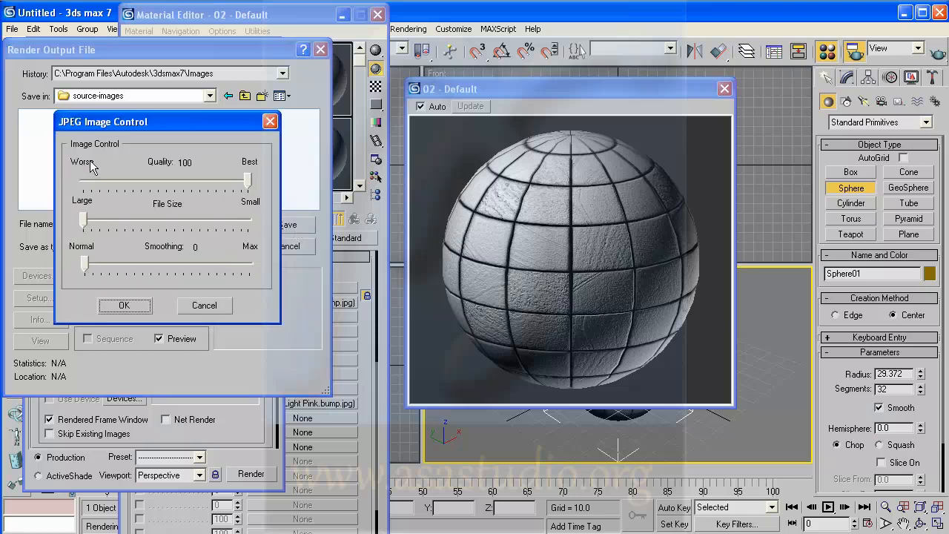
mouse_move(245, 184)
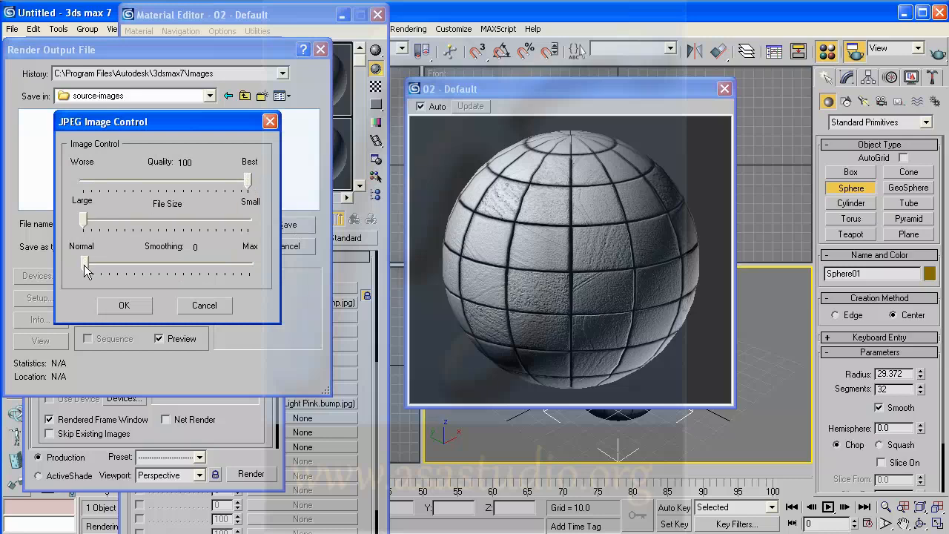
mouse_move(126, 307)
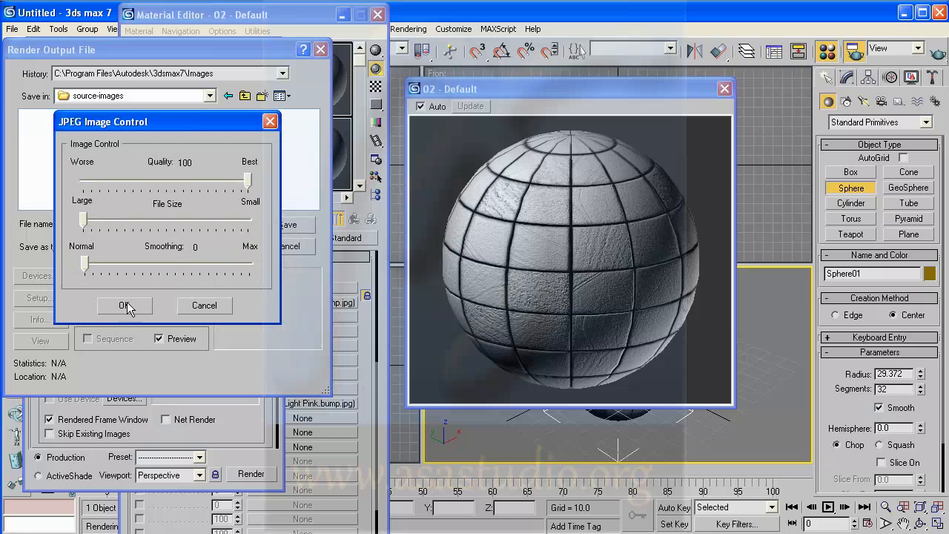
Confirm JPEG Image Control with Quality 100 (Best) and Smoothing 0 for ball.jpg
click(125, 306)
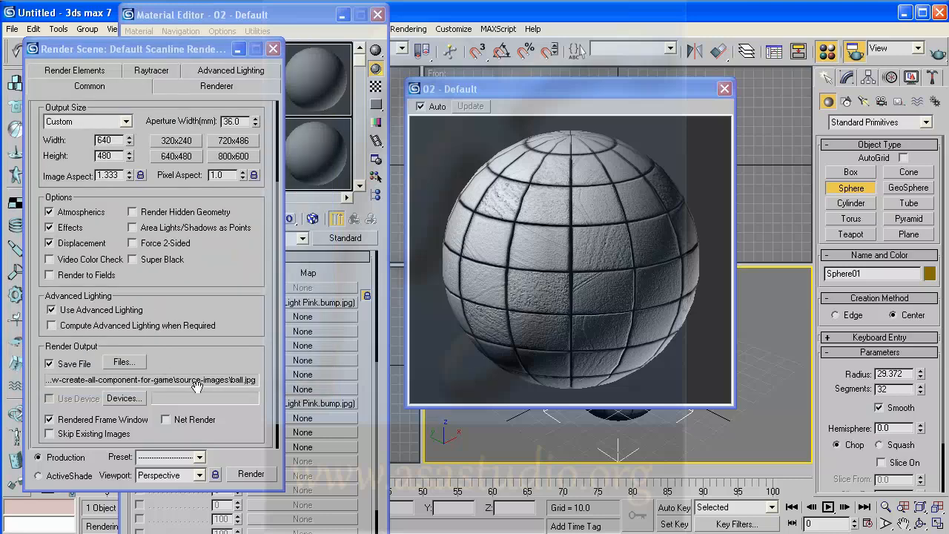
Set the Render Scene viewport to Perspective for rendering the textured ball
scroll(down, 3)
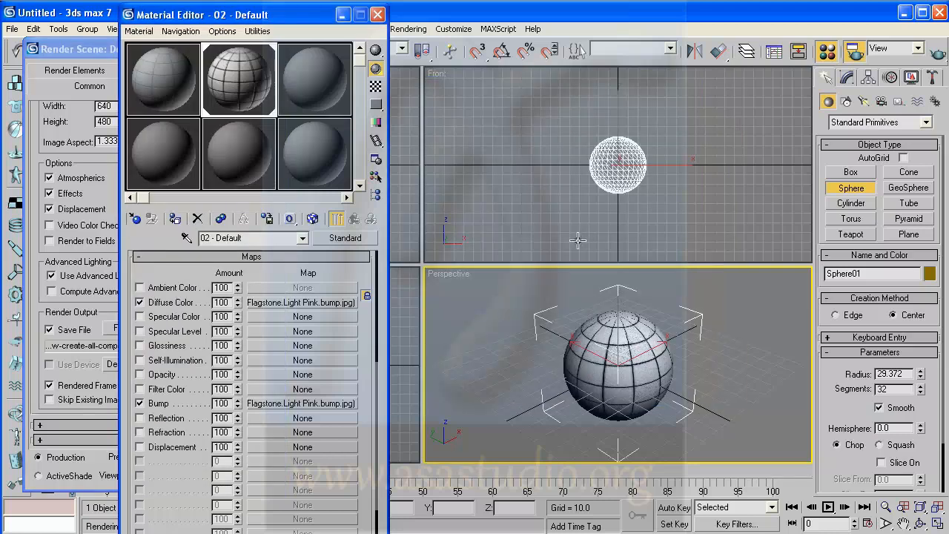
mouse_move(154, 338)
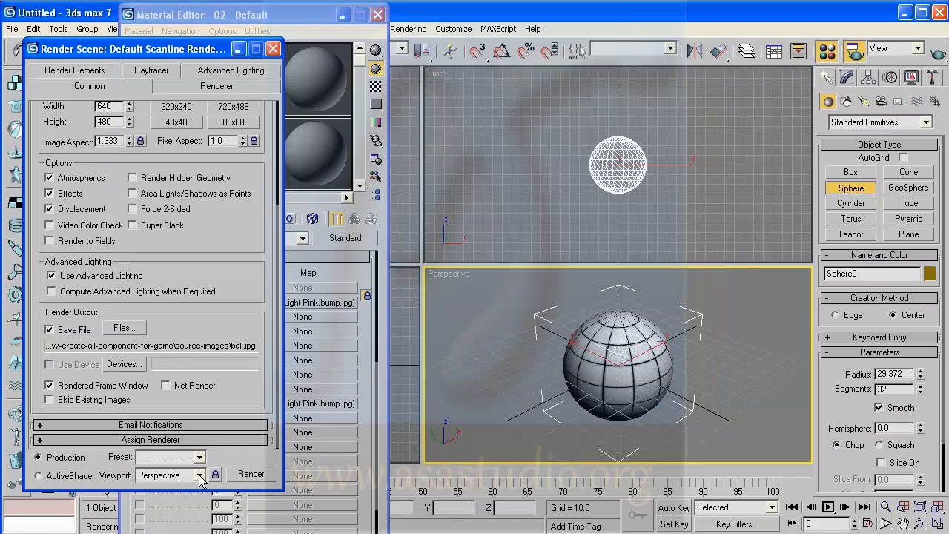
click(201, 475)
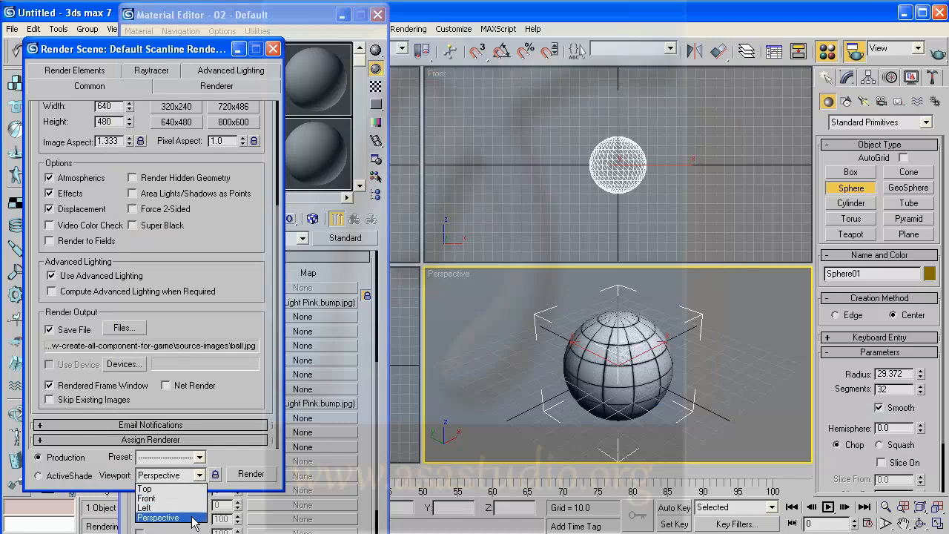
click(251, 475)
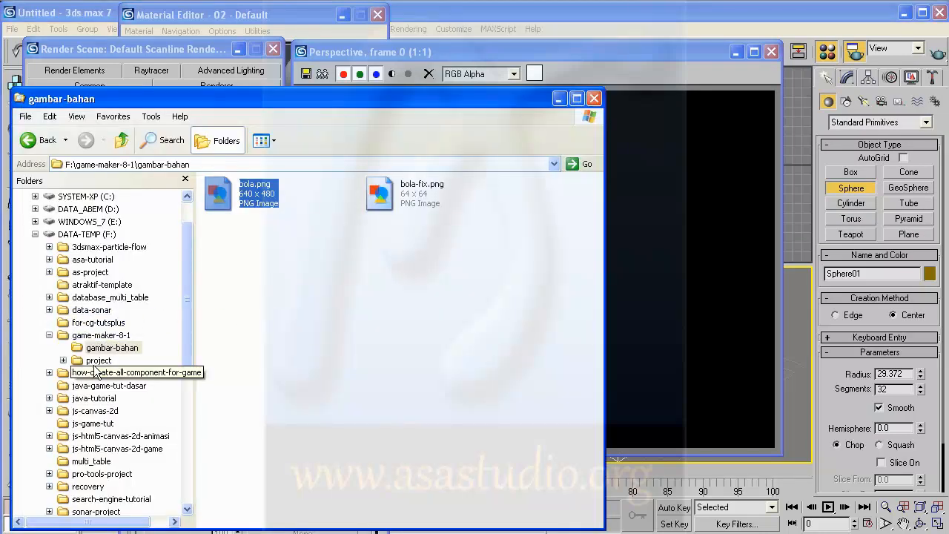
Show the source-images folder and preview the rendered ball.jpg
click(113, 385)
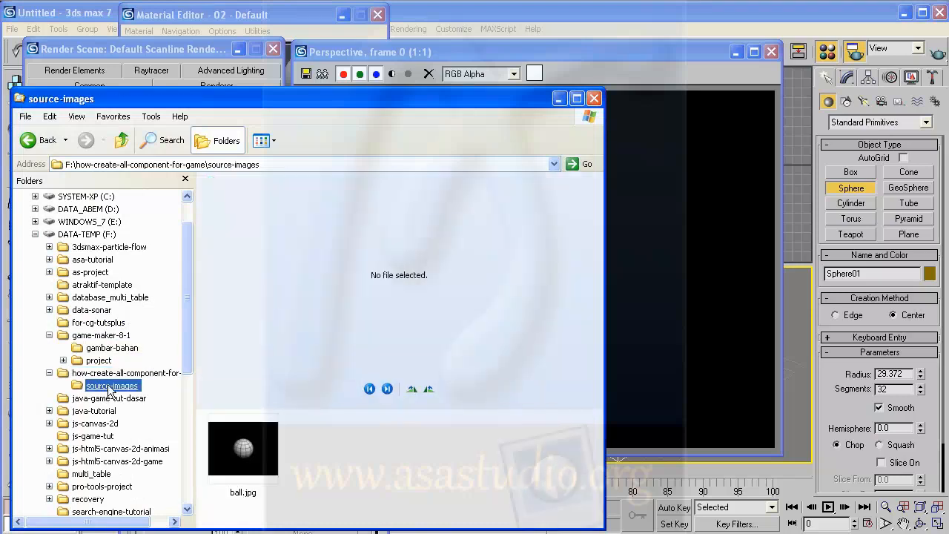
click(243, 448)
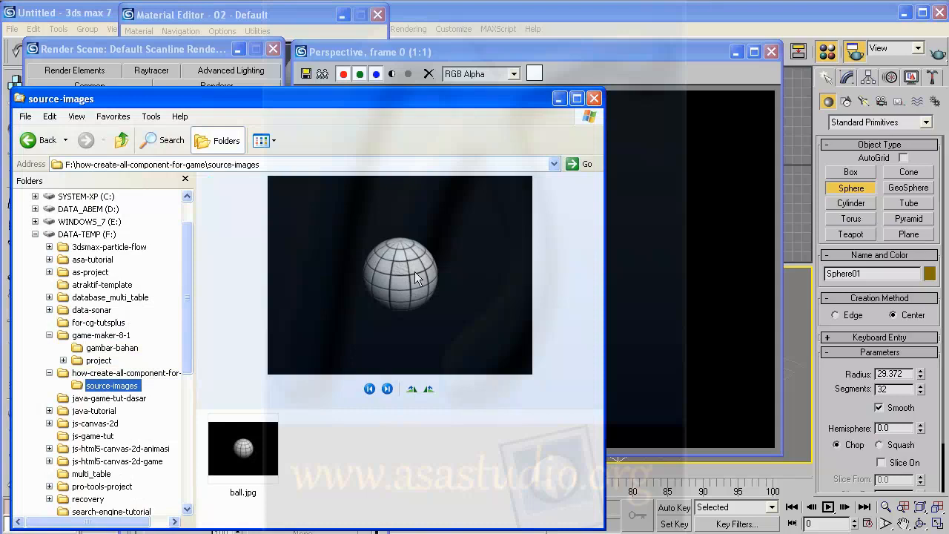
mouse_move(415, 282)
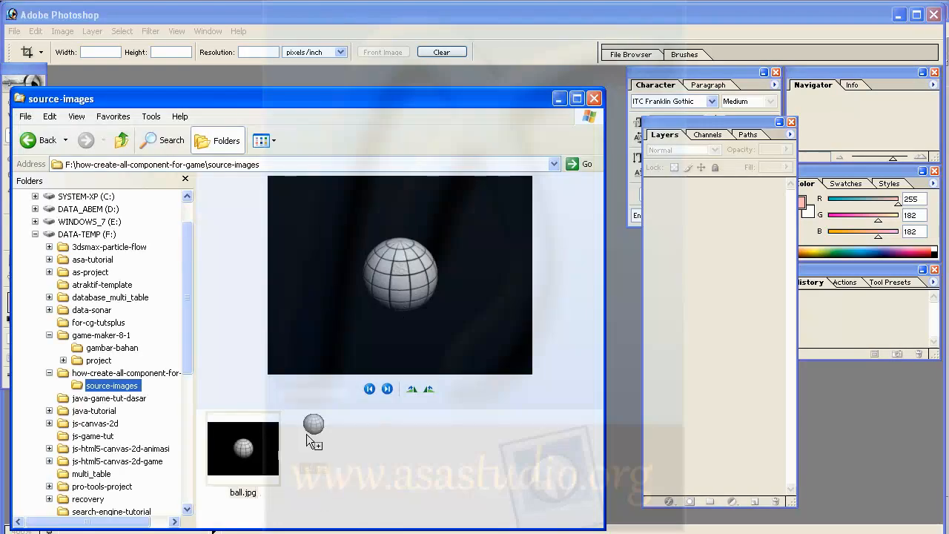
Open ball.jpg in Photoshop and activate the Elliptical Marquee Tool
double_click(244, 448)
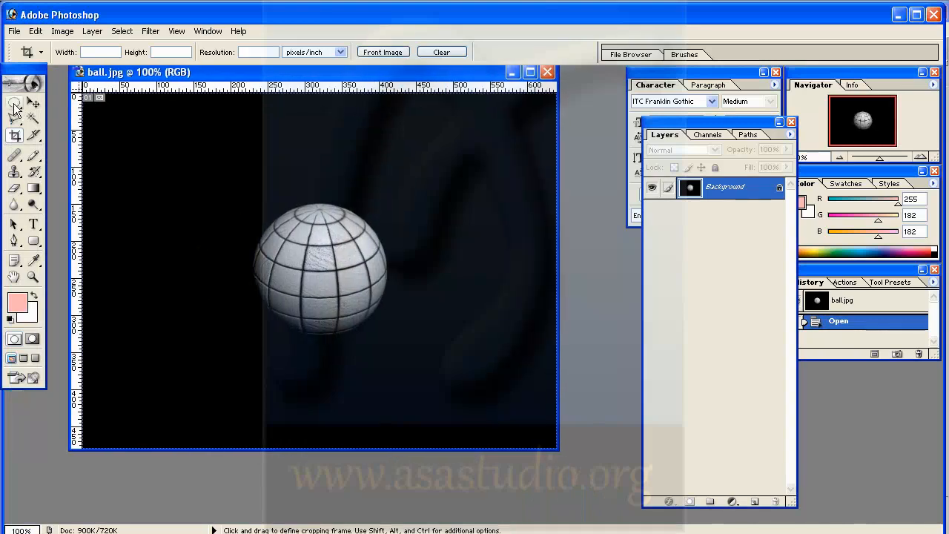
mouse_move(15, 103)
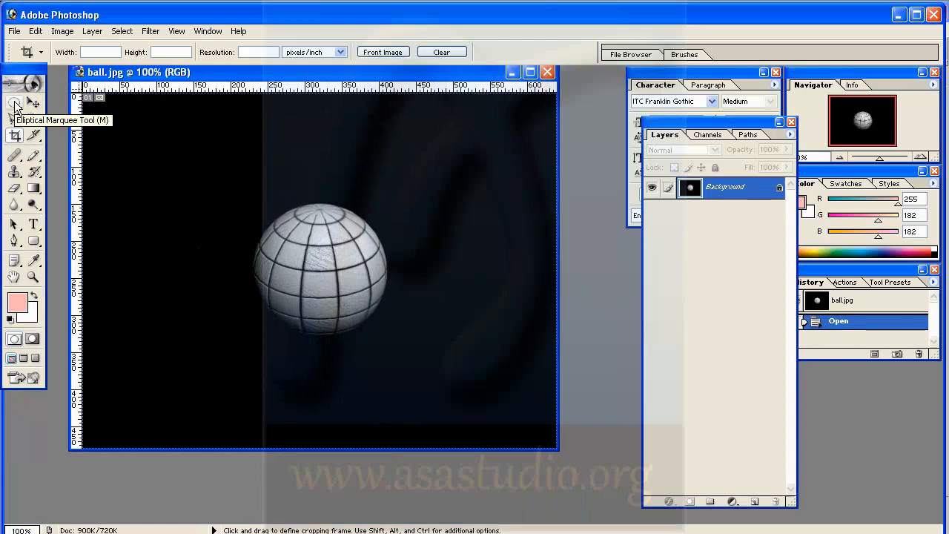
click(14, 102)
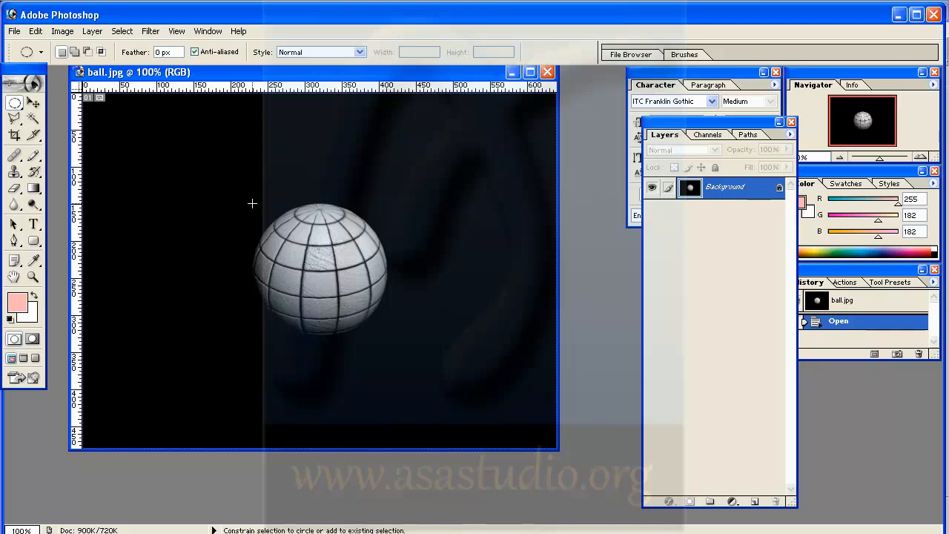
Select an ellipse around the ball, invert it and delete the dark background
drag(252, 203, 364, 314)
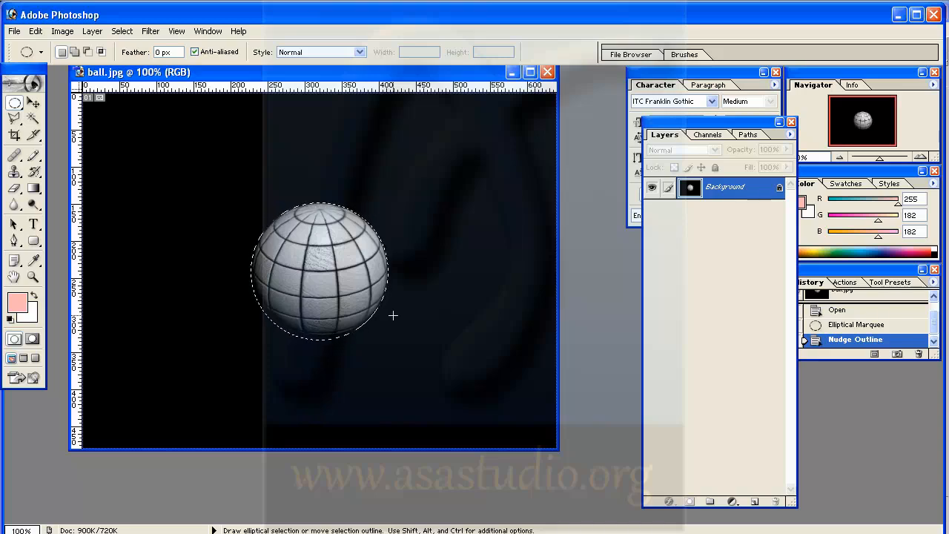
mouse_move(198, 249)
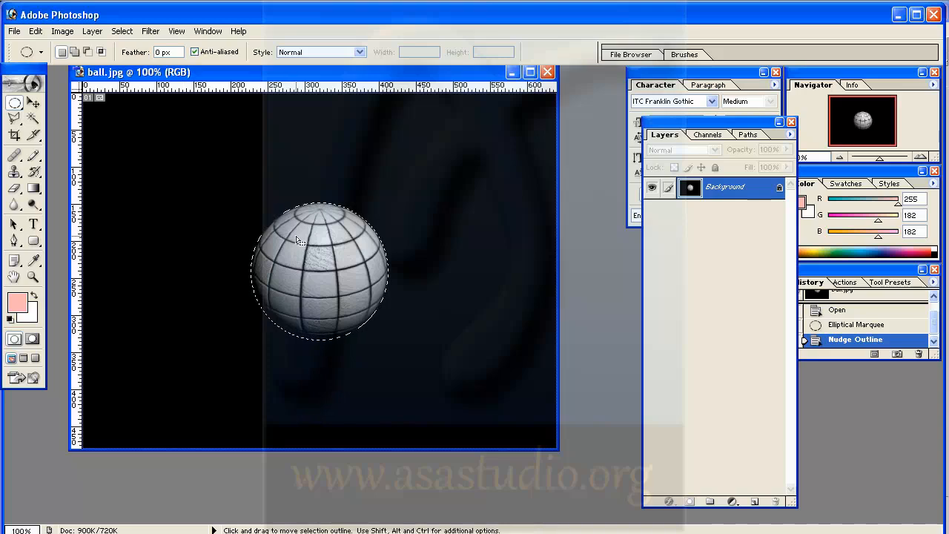
click(121, 29)
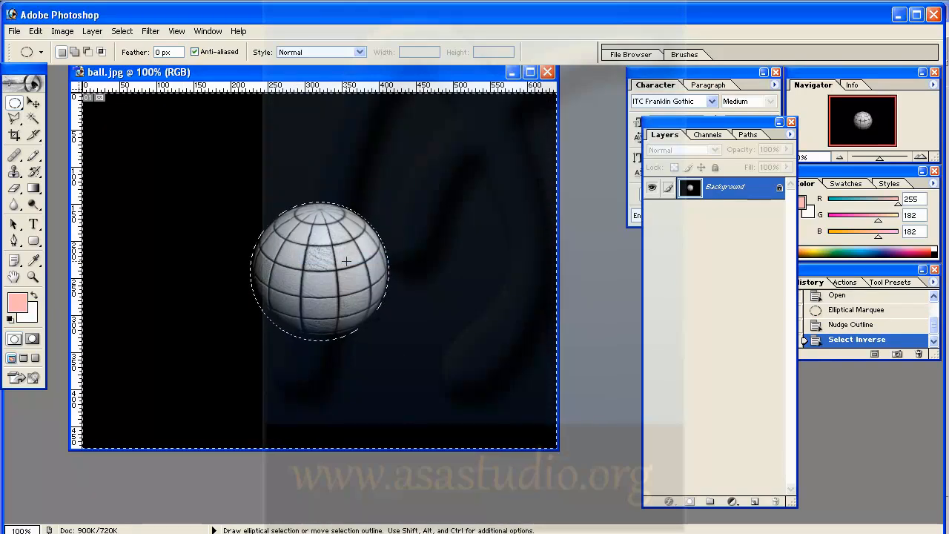
key(Delete)
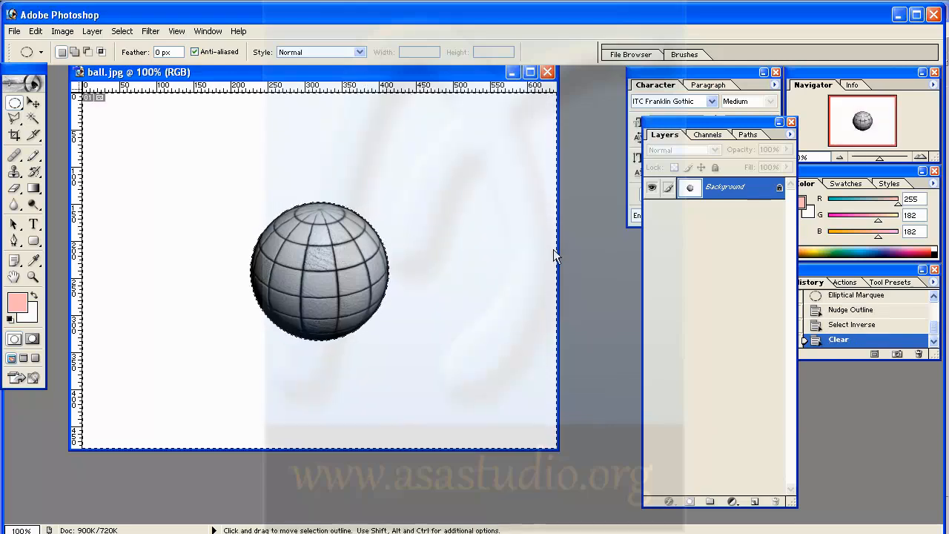
Convert the Background layer into Layer 0 so the cleared area becomes transparent
click(689, 187)
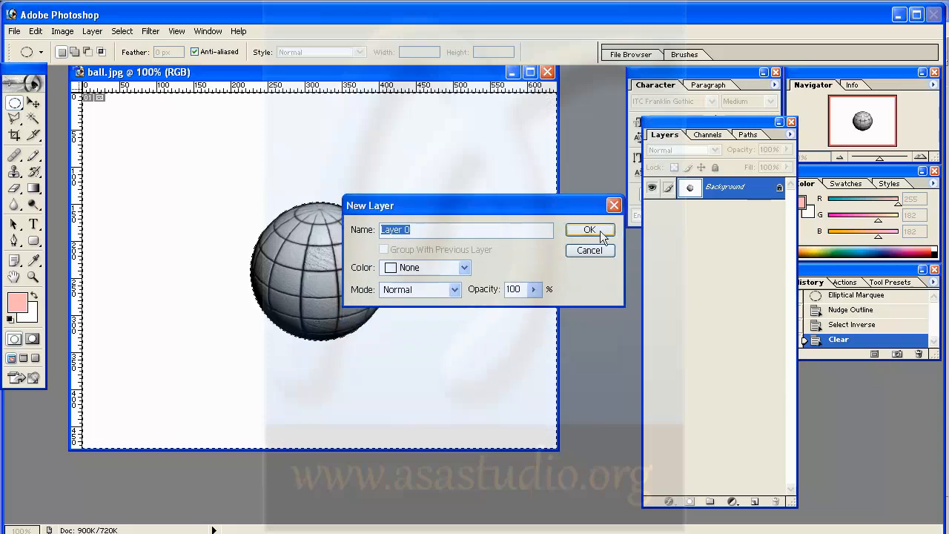
click(590, 228)
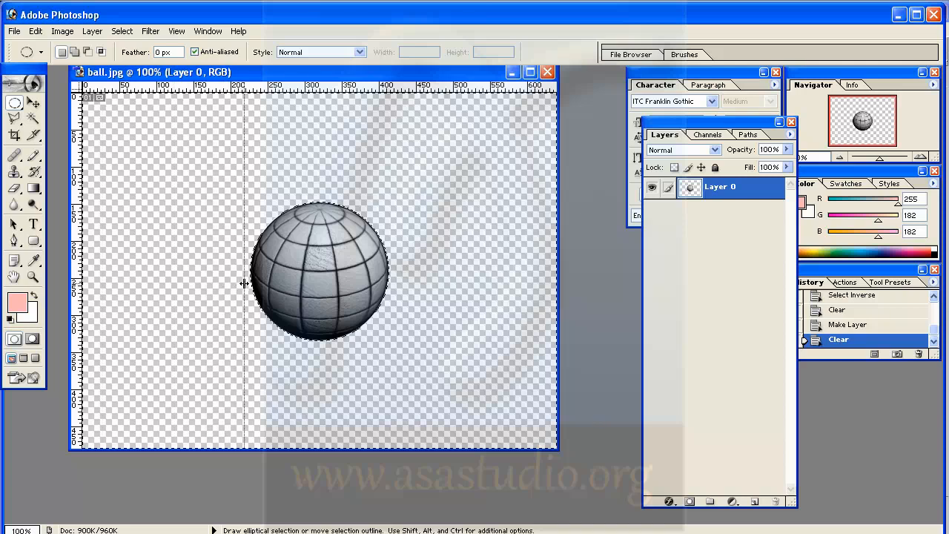
Drag a vertical guide from the ruler to the ball's left edge
drag(77, 282, 252, 282)
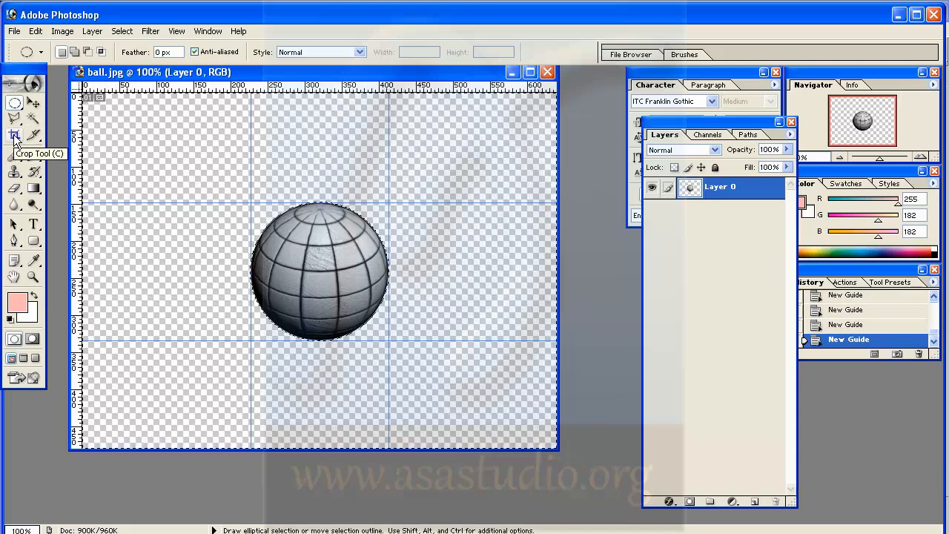
Crop the canvas with the Crop Tool to the ball between the guides
click(15, 136)
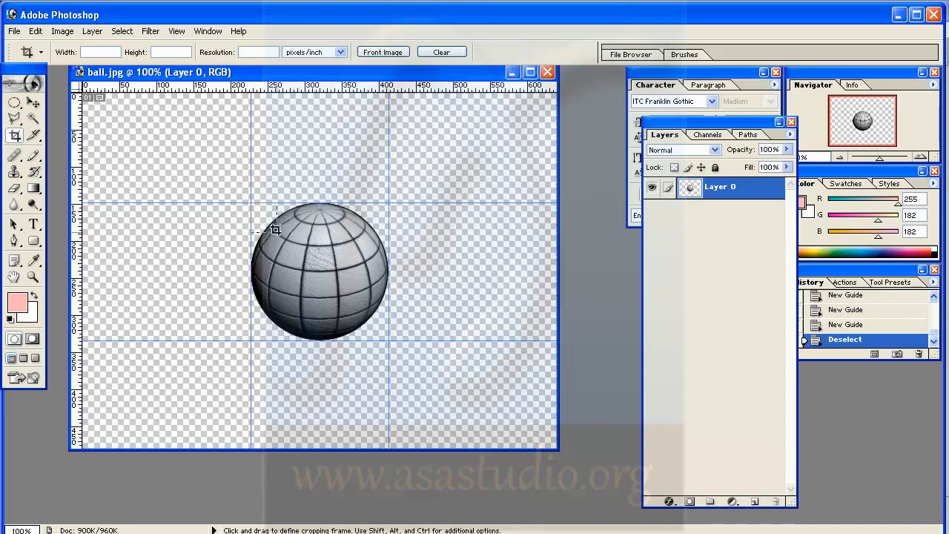
drag(276, 228, 384, 338)
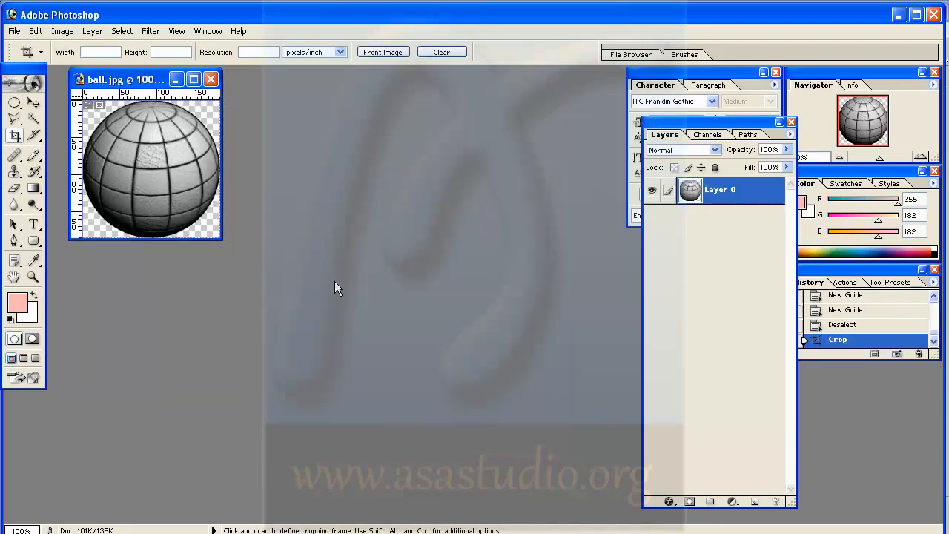
mouse_move(225, 249)
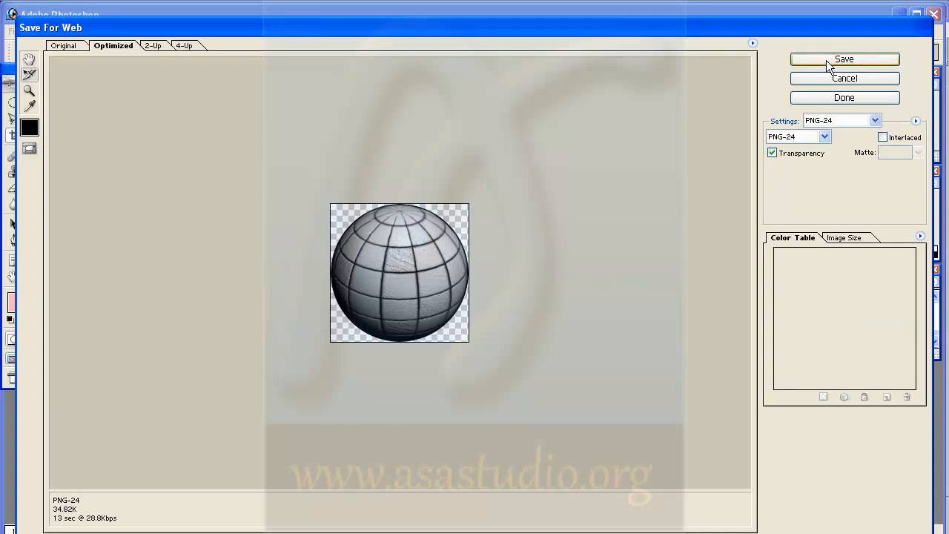
Save the optimized PNG as ball.png in how-create-all-component-for-game\source-images
click(844, 59)
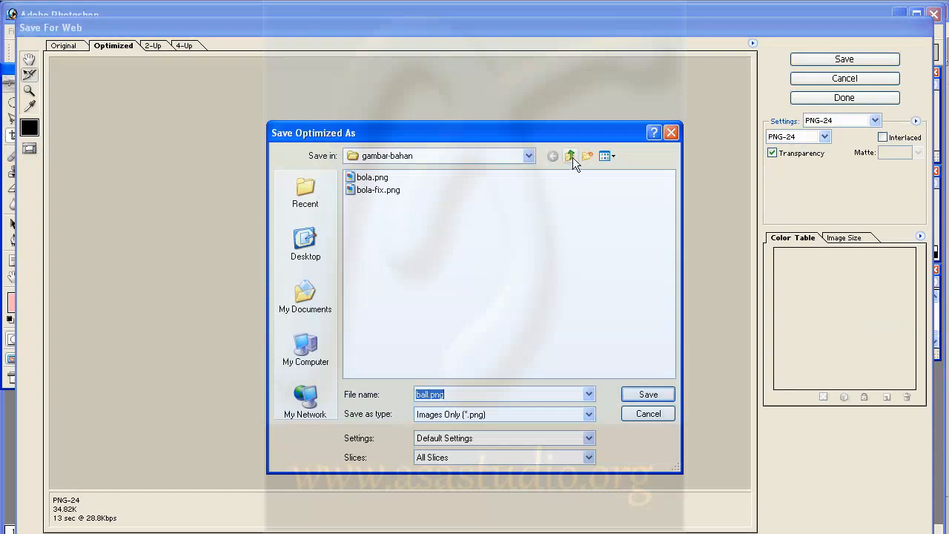
click(570, 156)
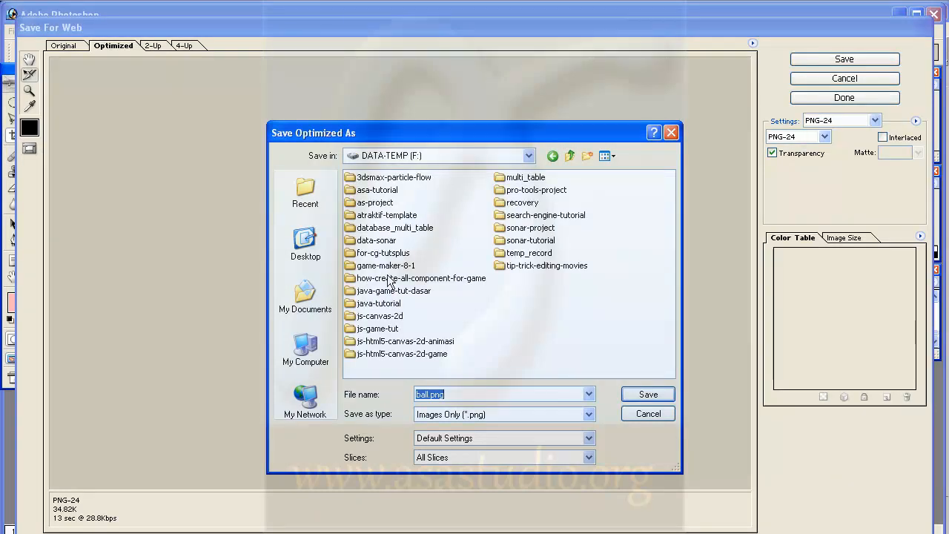
double_click(421, 279)
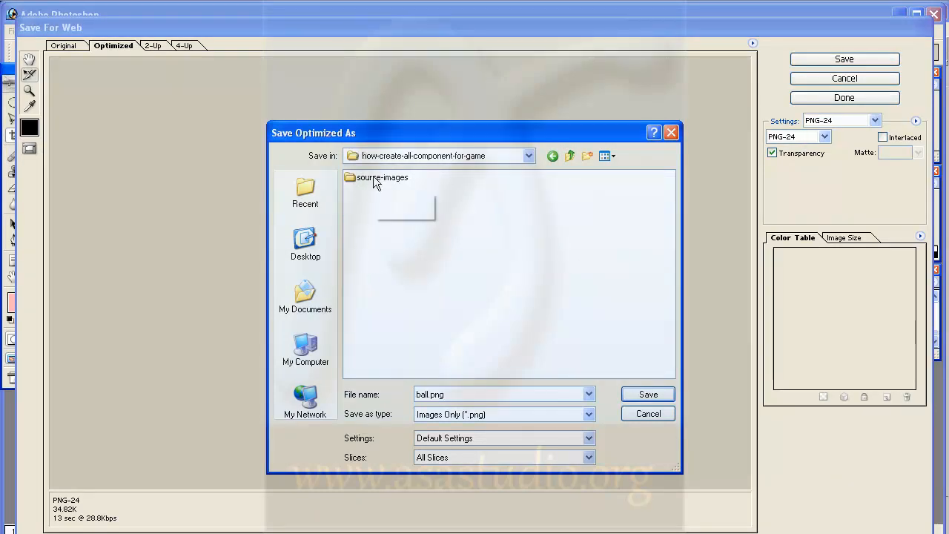
double_click(383, 178)
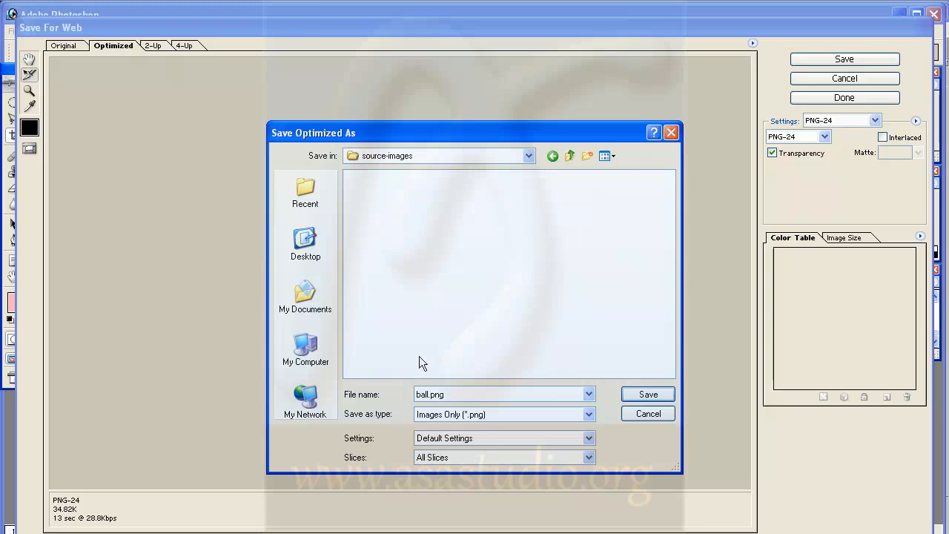
mouse_move(454, 365)
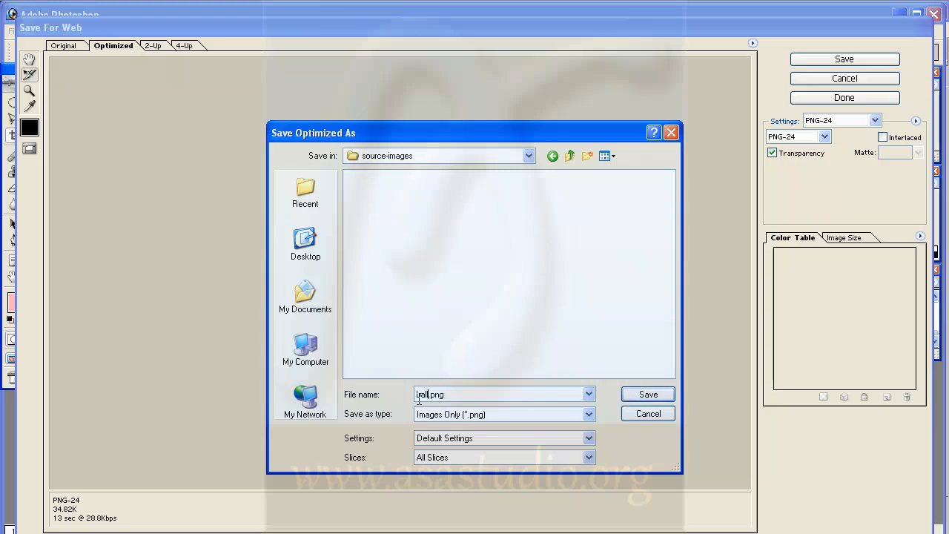
click(647, 395)
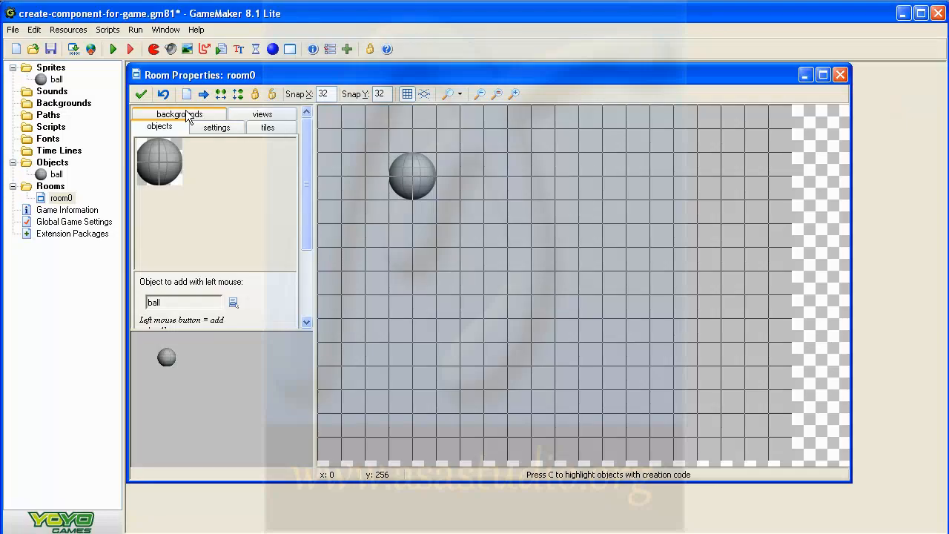
mouse_move(234, 166)
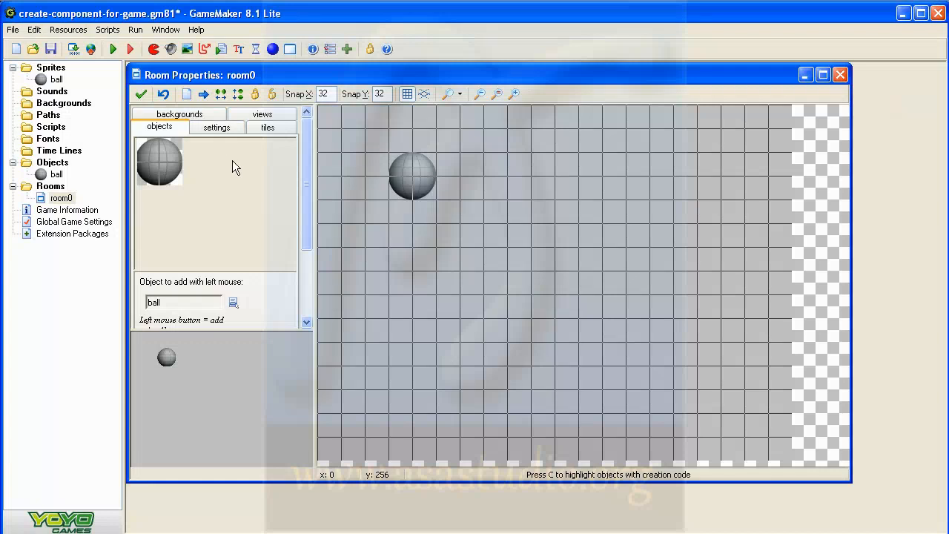
mouse_move(145, 172)
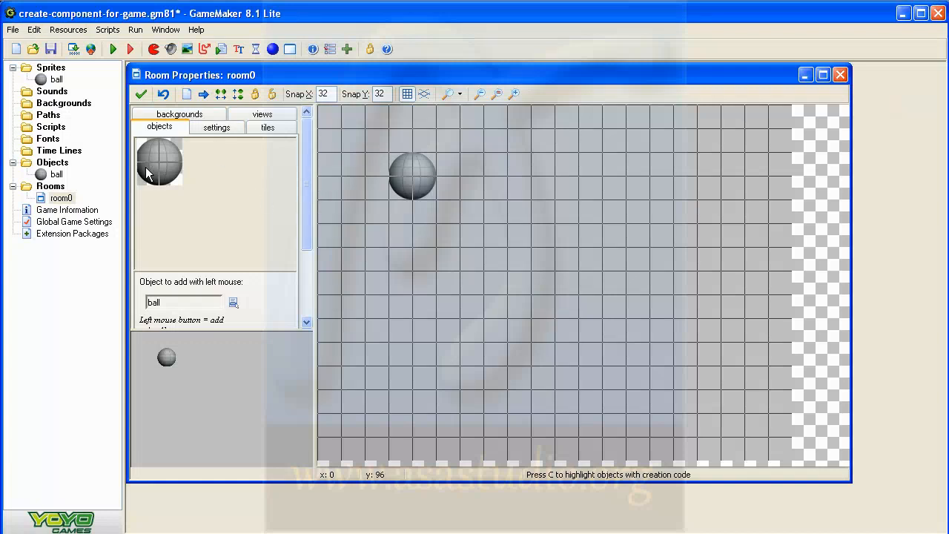
mouse_move(46, 74)
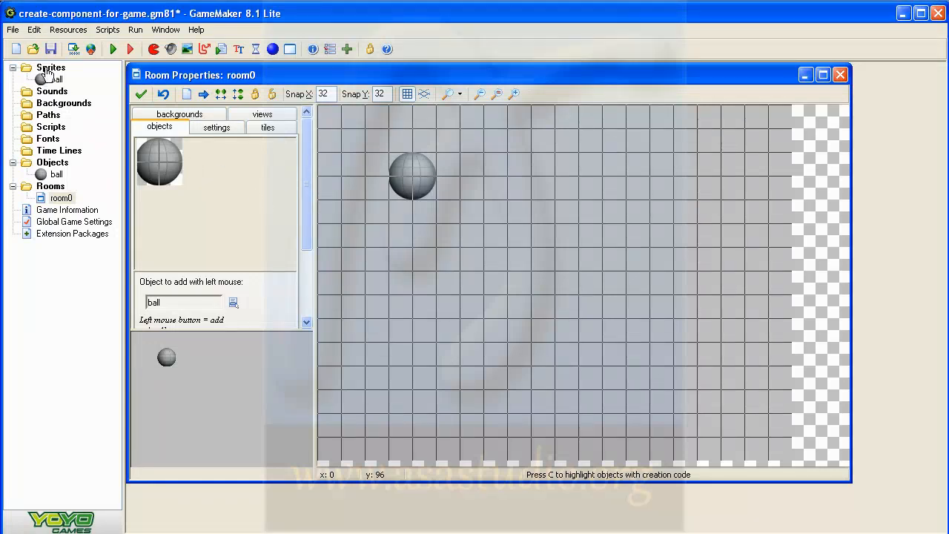
Create a new sprite and name it ball2
right_click(50, 69)
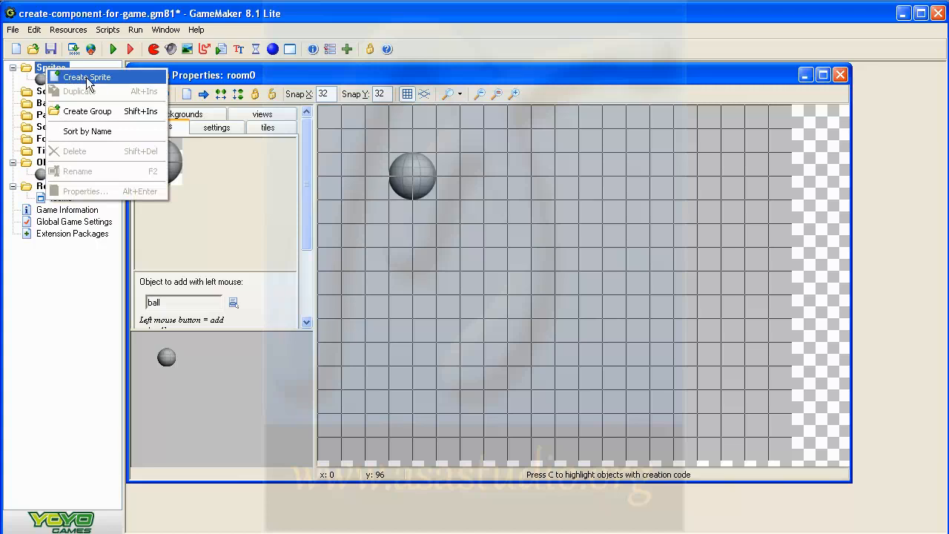
click(86, 77)
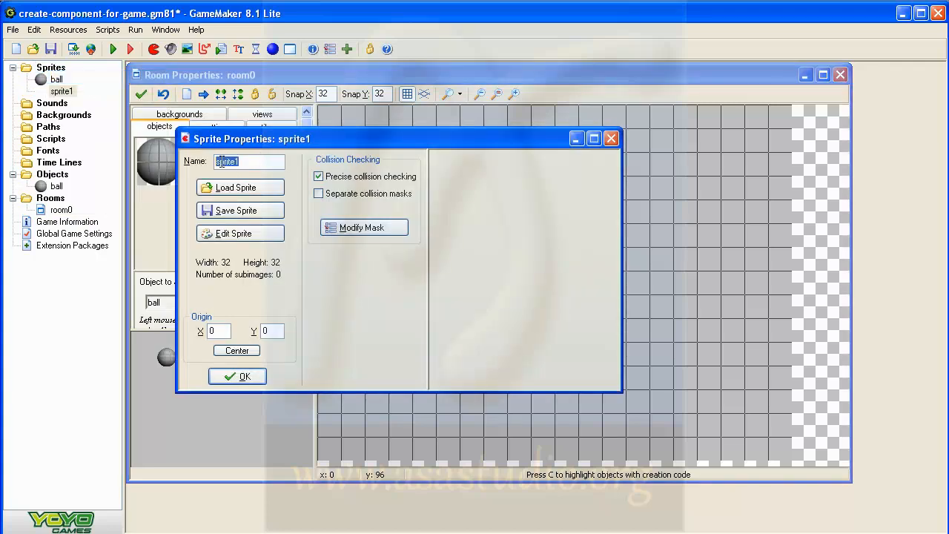
text(ba)
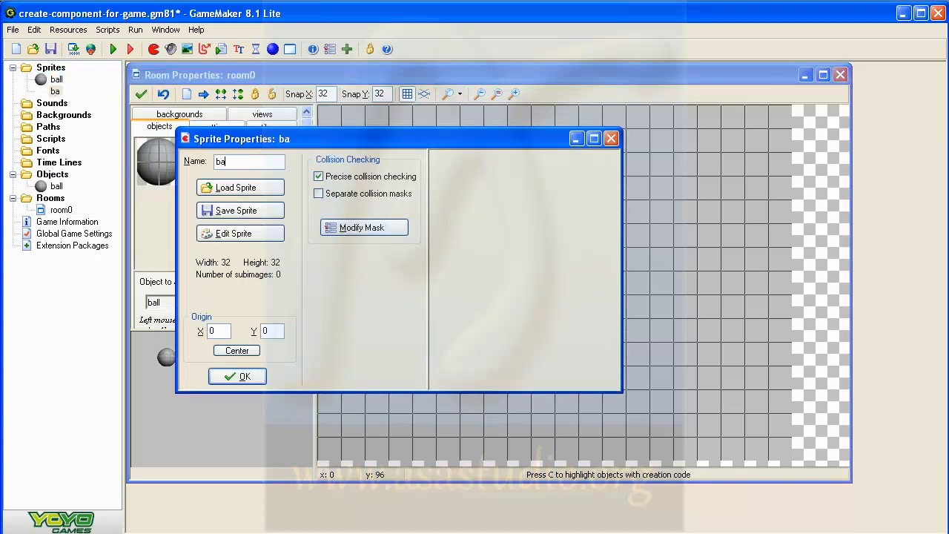
text(ll2)
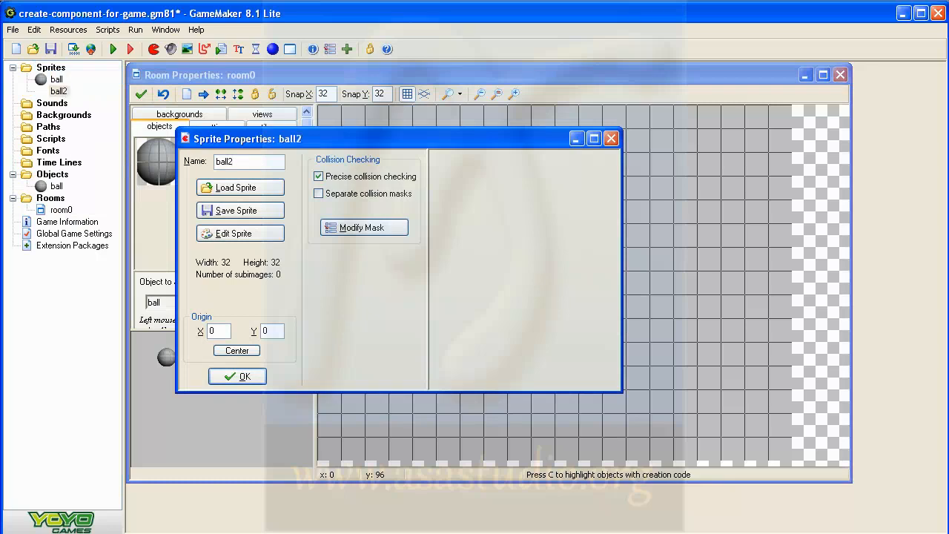
mouse_move(240, 186)
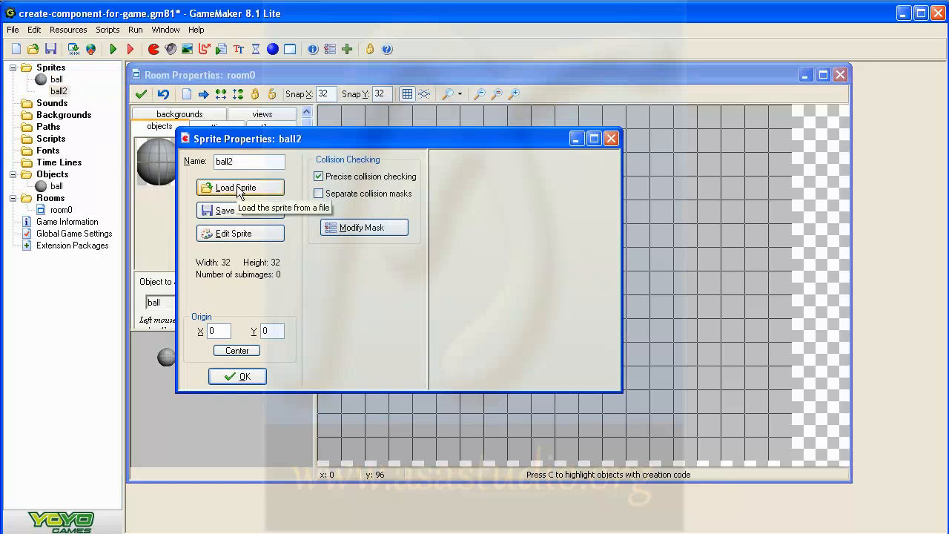
Load ball.png from the source-images folder as the sprite image
click(240, 187)
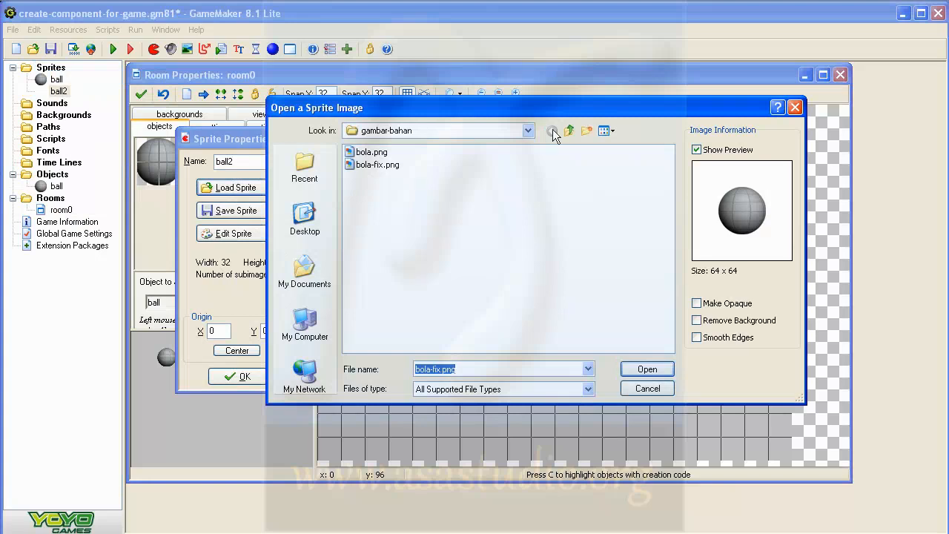
click(552, 130)
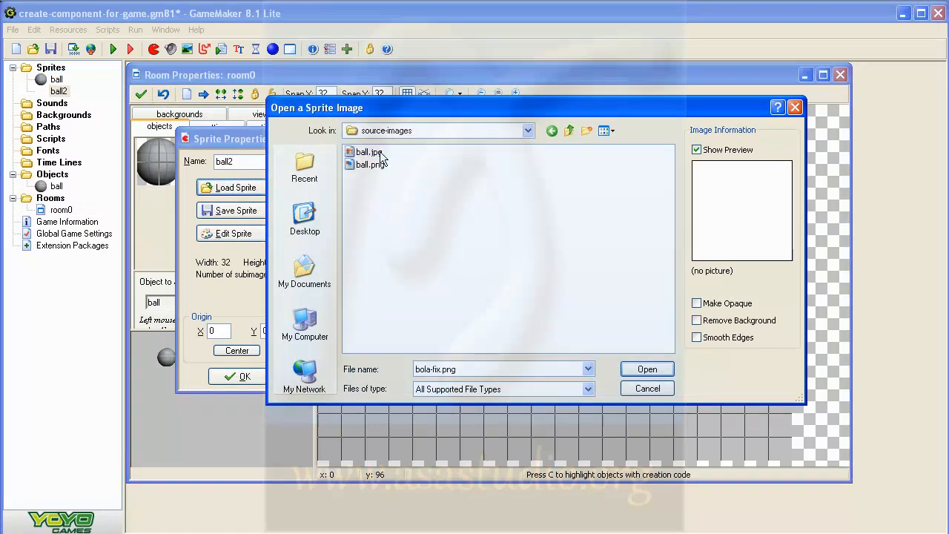
click(371, 163)
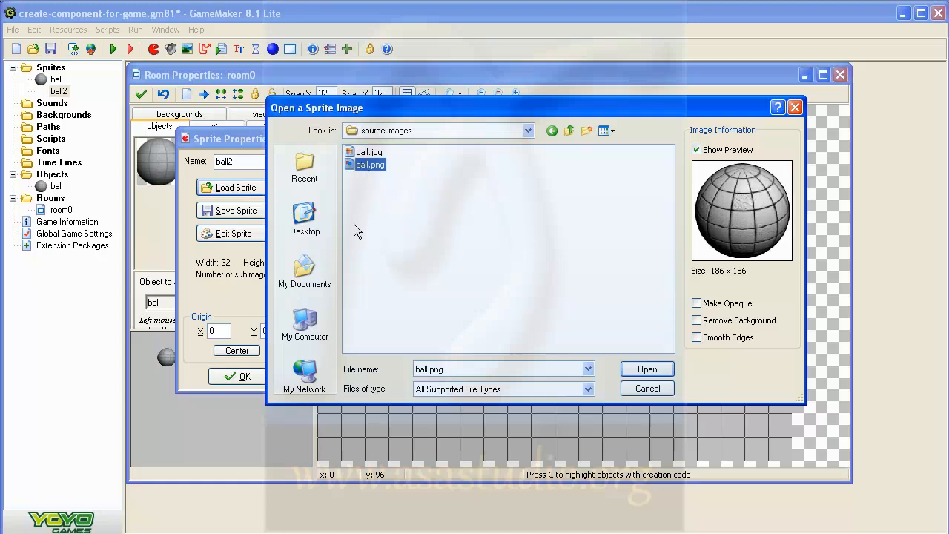
click(646, 368)
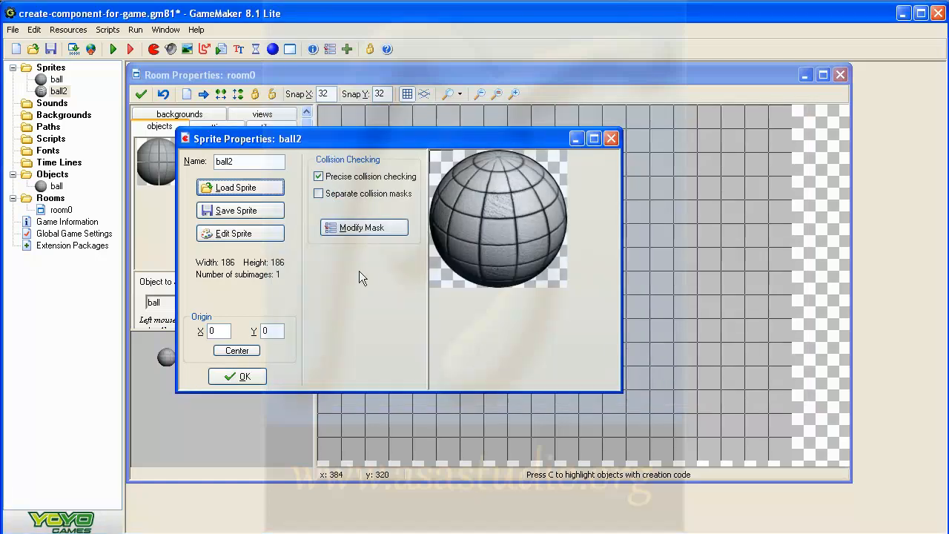
mouse_move(483, 291)
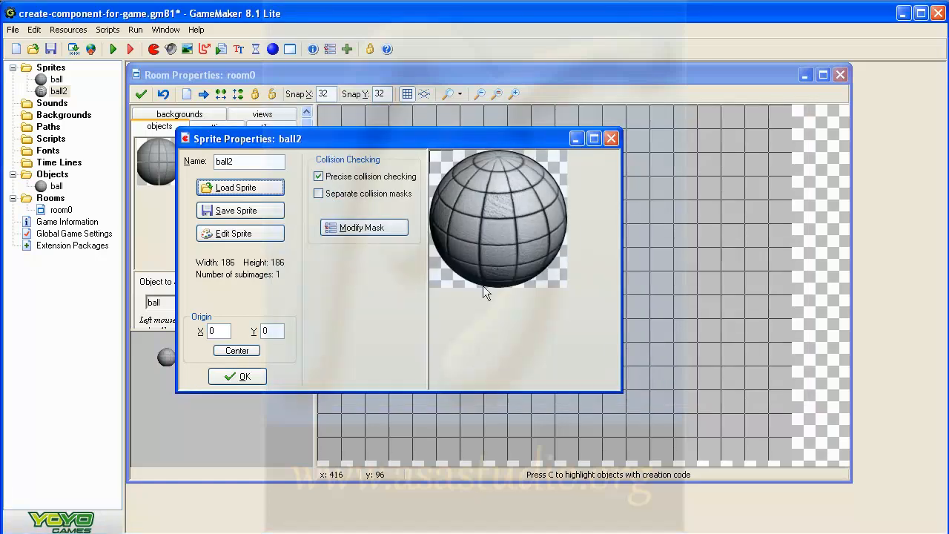
mouse_move(453, 295)
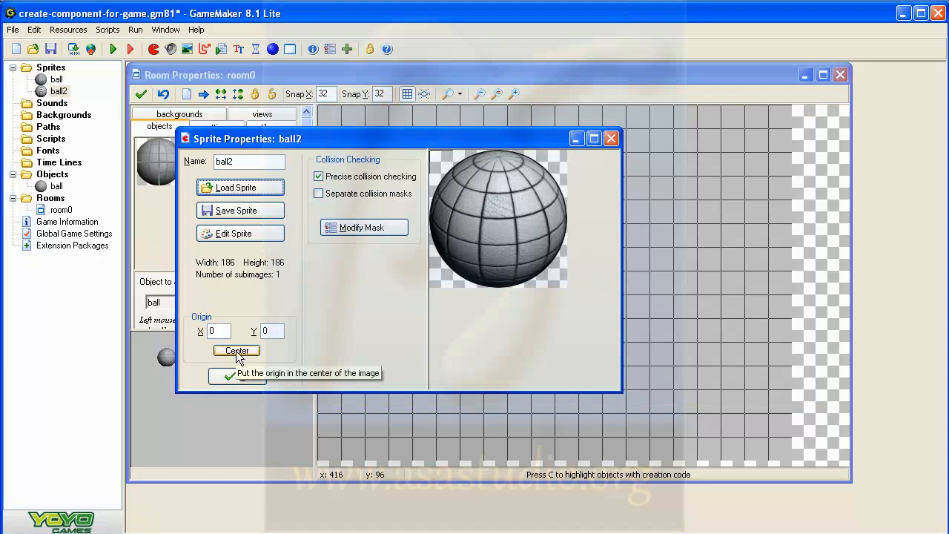
Centre the sprite origin and confirm the ball2 sprite
click(237, 350)
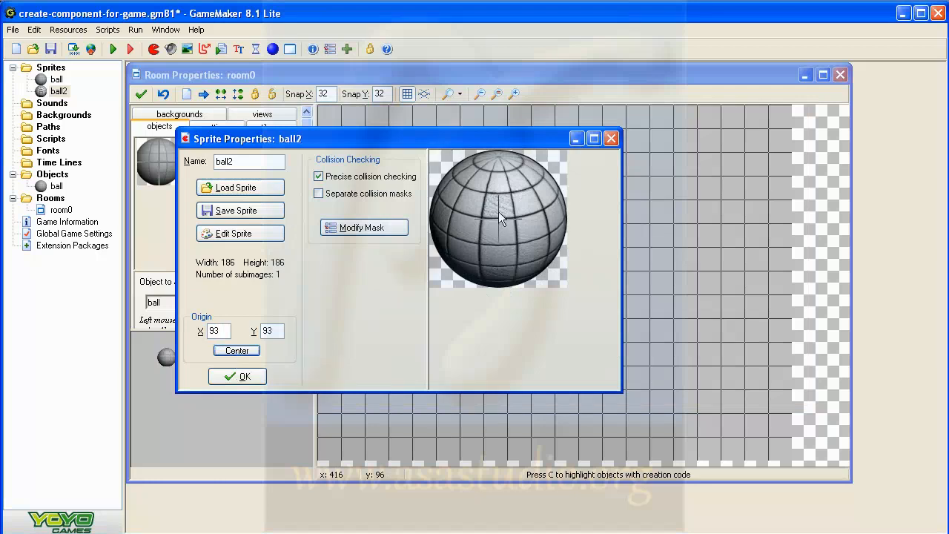
mouse_move(504, 214)
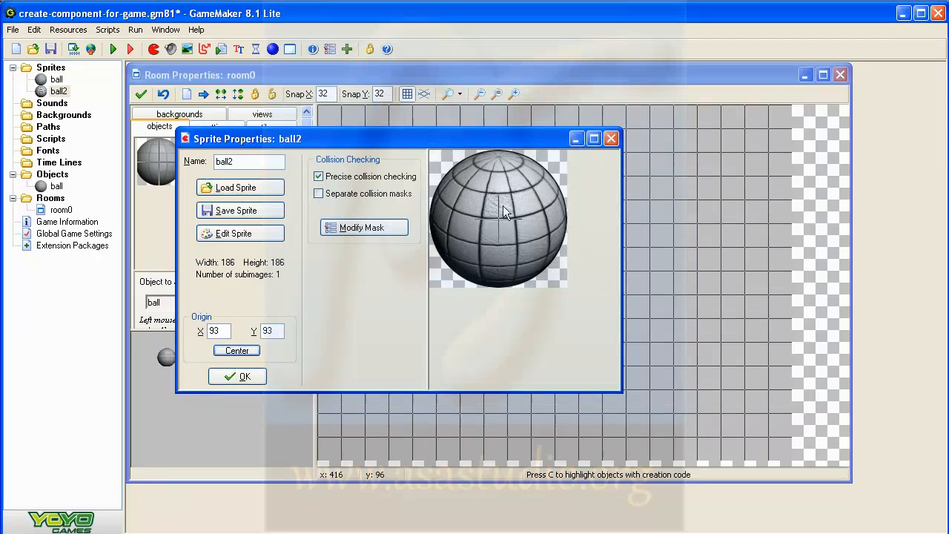
mouse_move(378, 317)
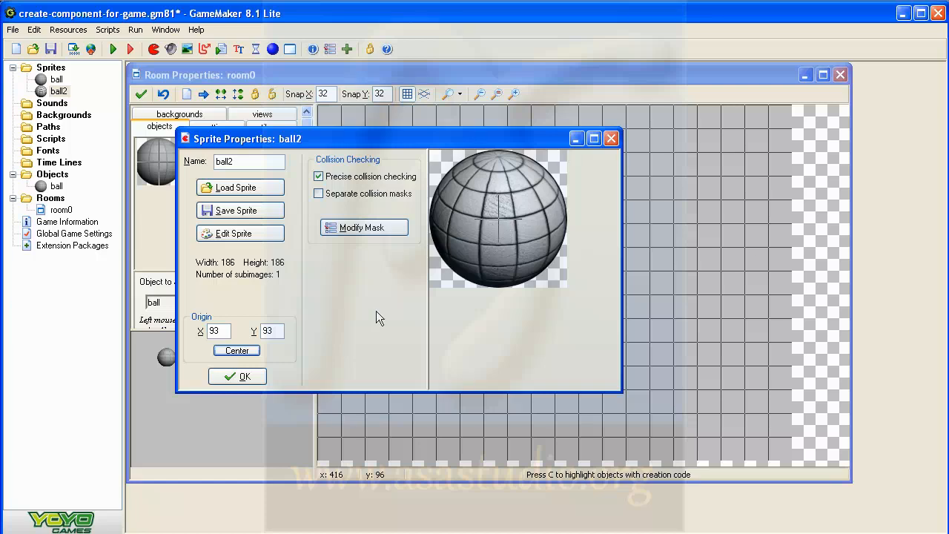
click(237, 377)
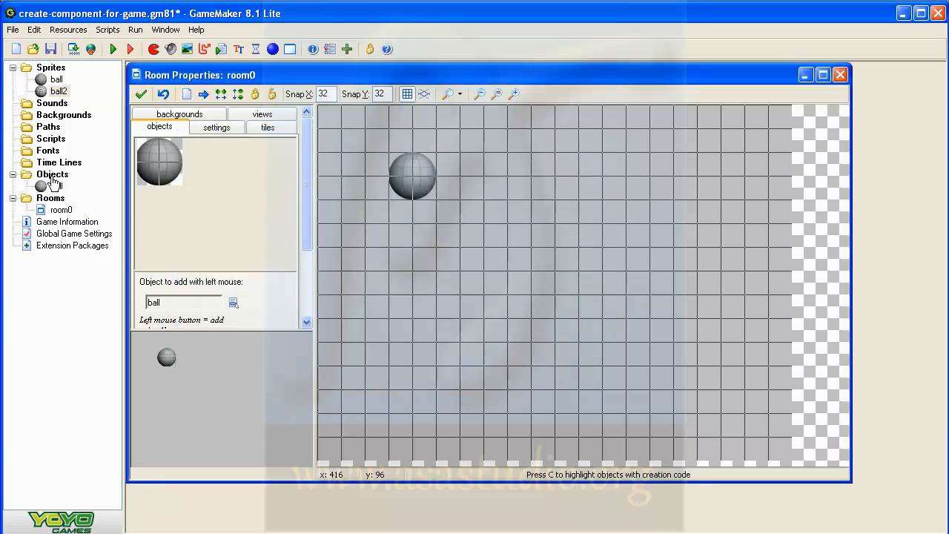
Create a new object and name it ball2
right_click(52, 173)
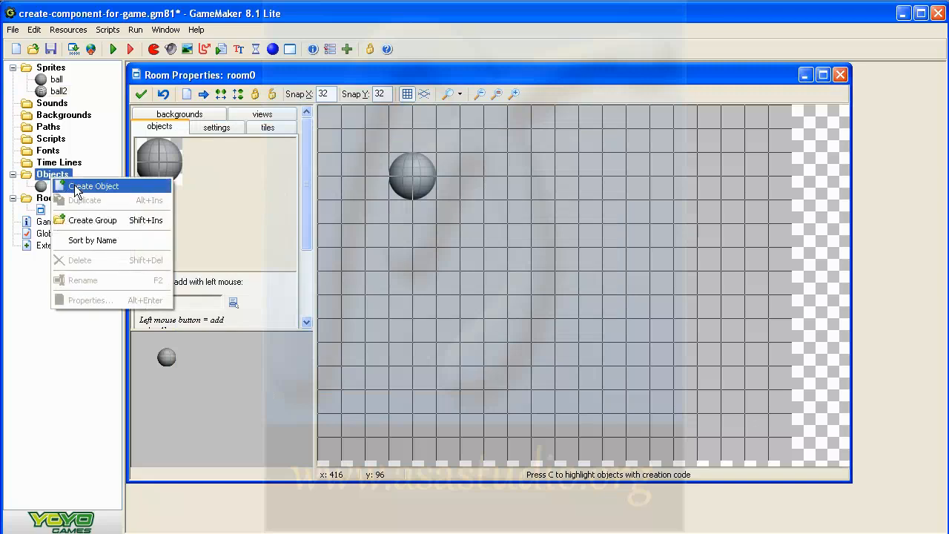
click(95, 185)
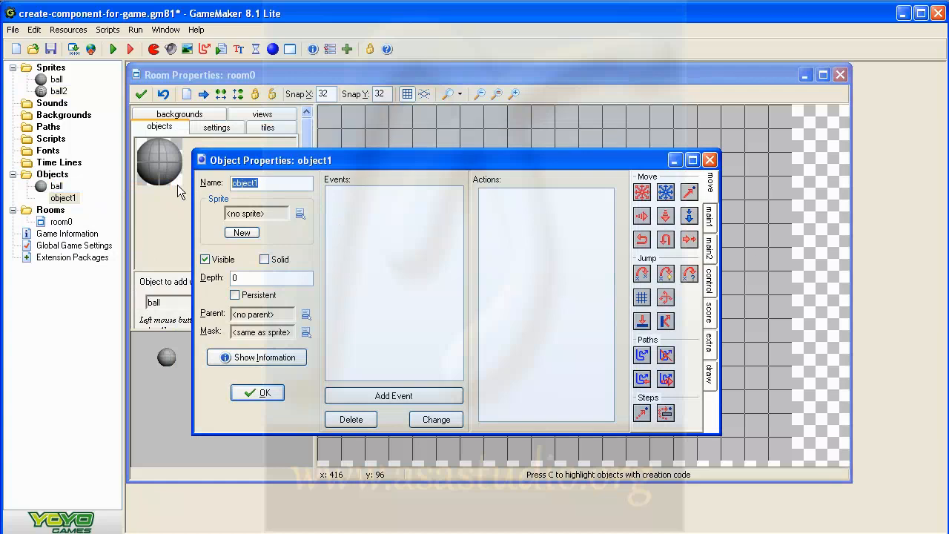
text(ba)
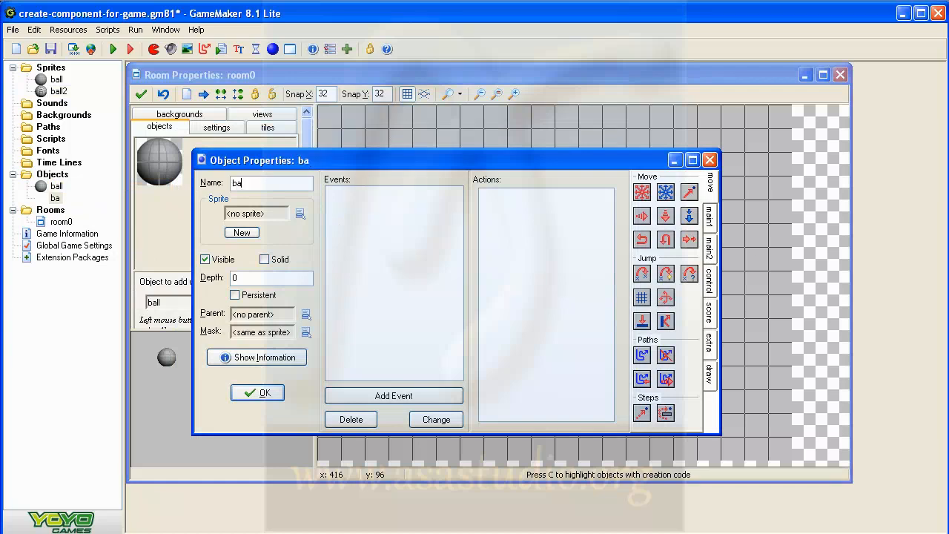
text(ll2)
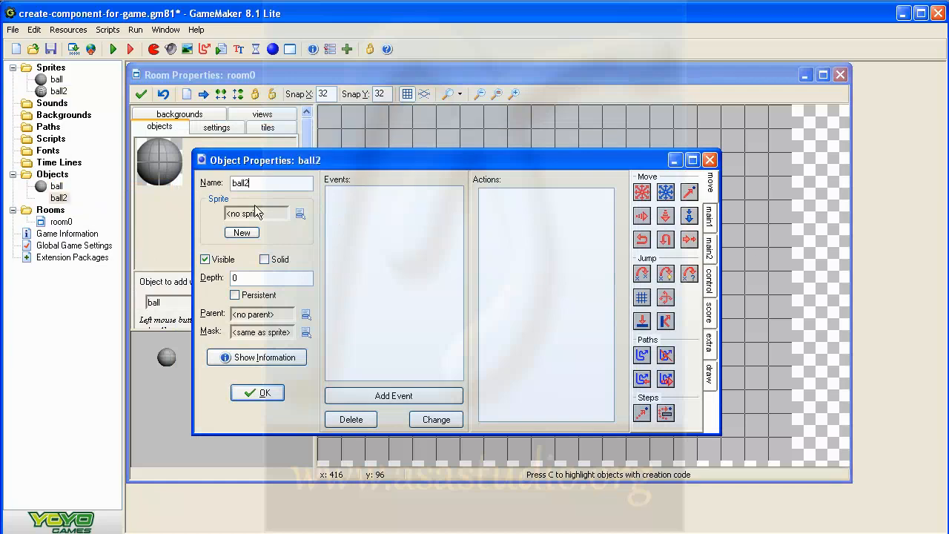
Assign the ball2 sprite to the object and confirm it
click(285, 213)
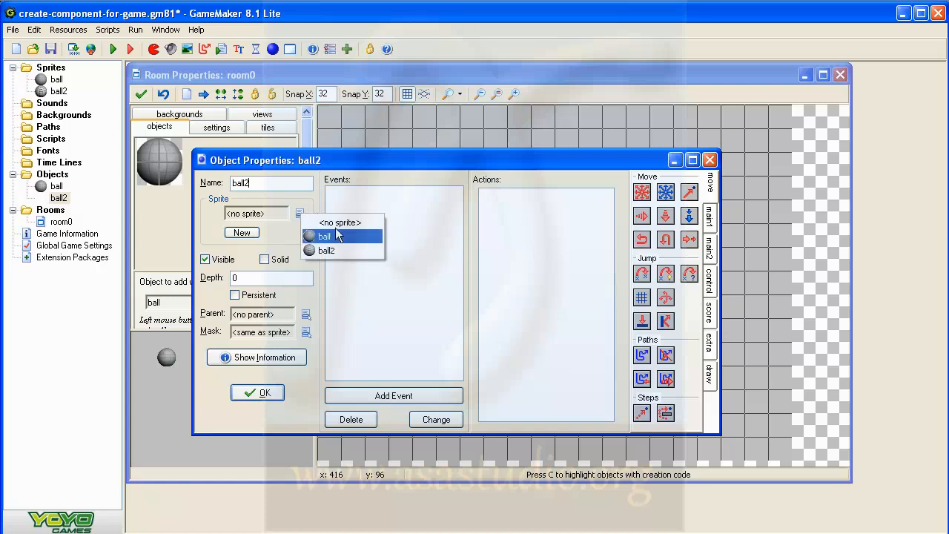
click(326, 249)
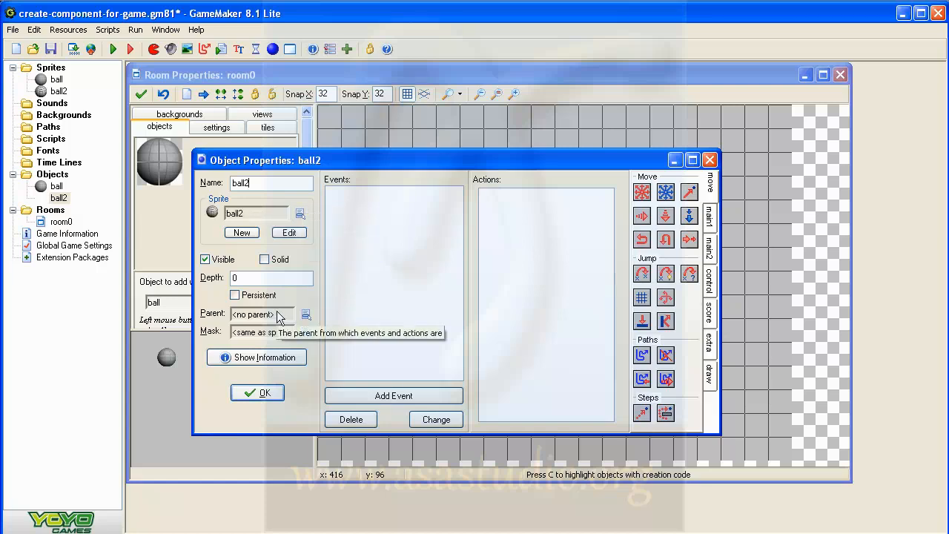
mouse_move(258, 391)
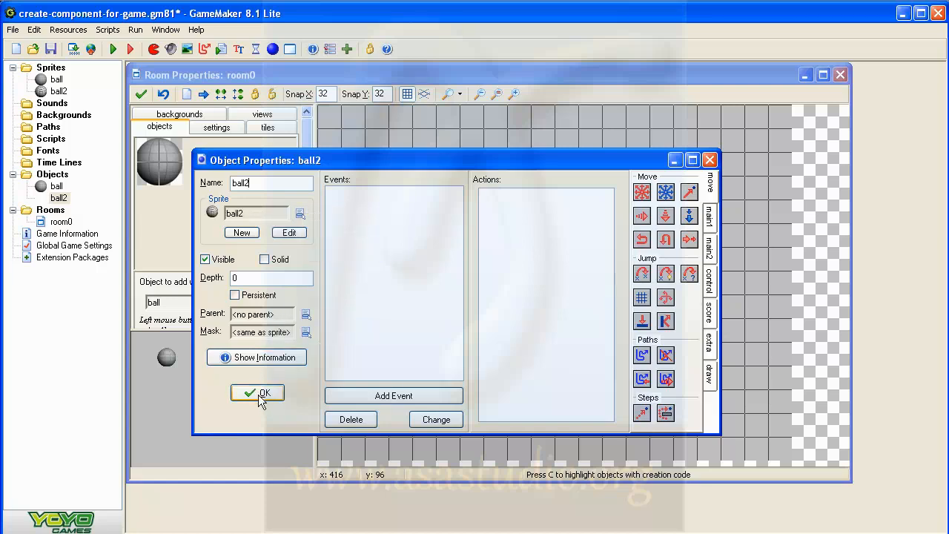
click(258, 391)
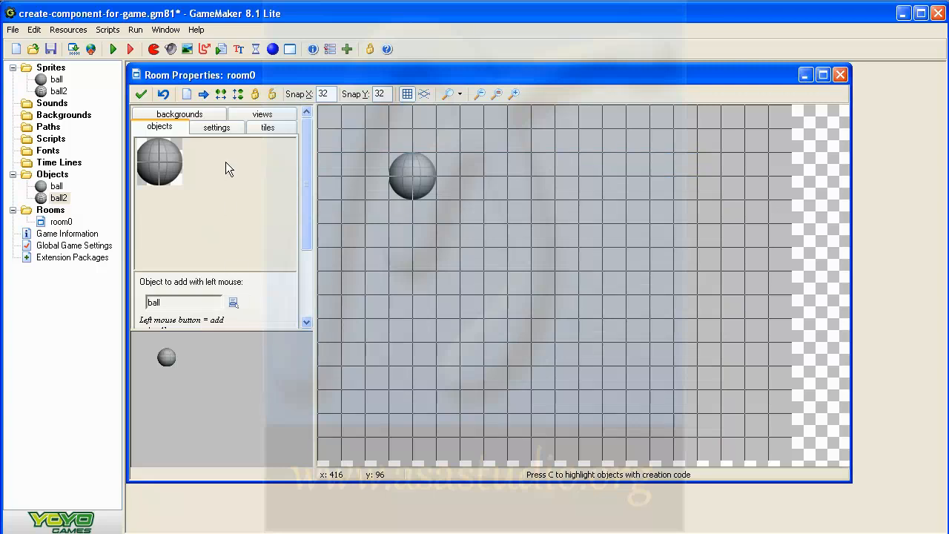
mouse_move(166, 150)
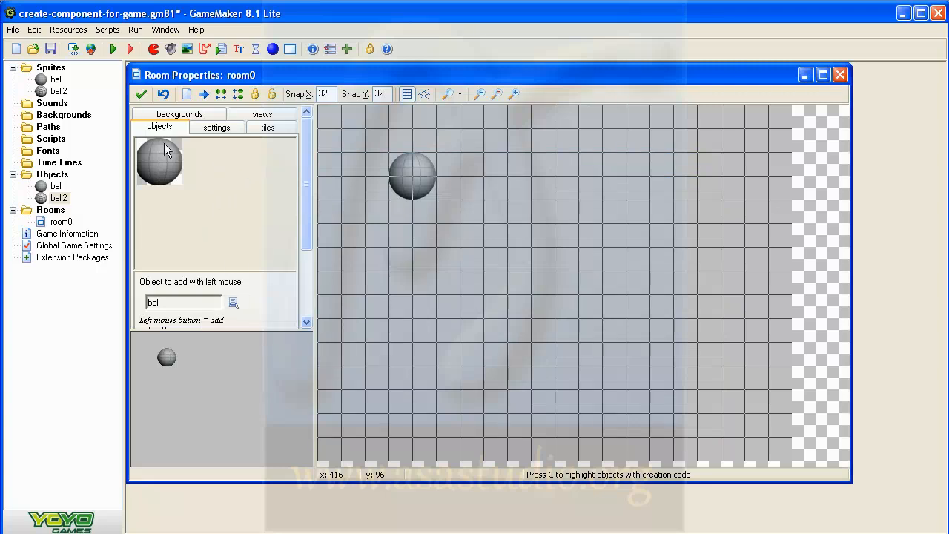
mouse_move(164, 164)
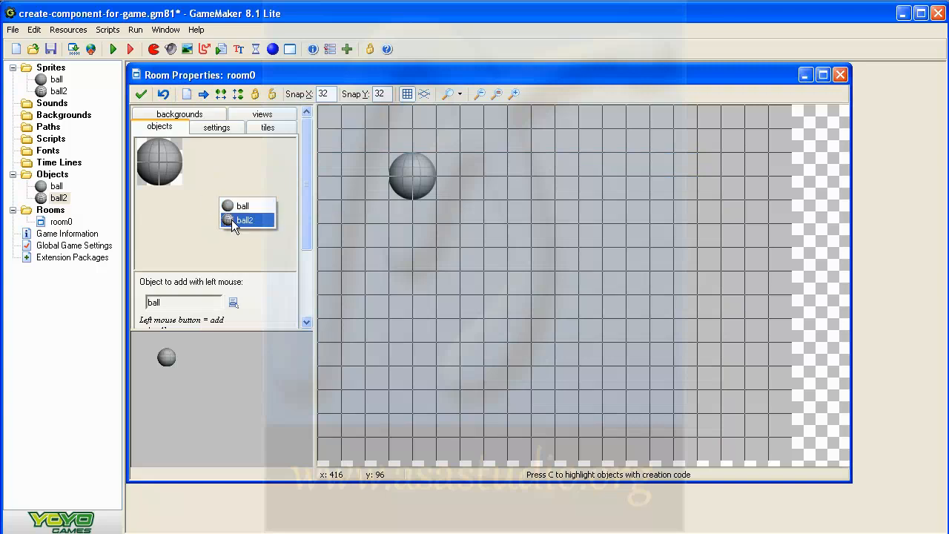
Place a ball2 instance right of centre in room0 and run the game
click(244, 219)
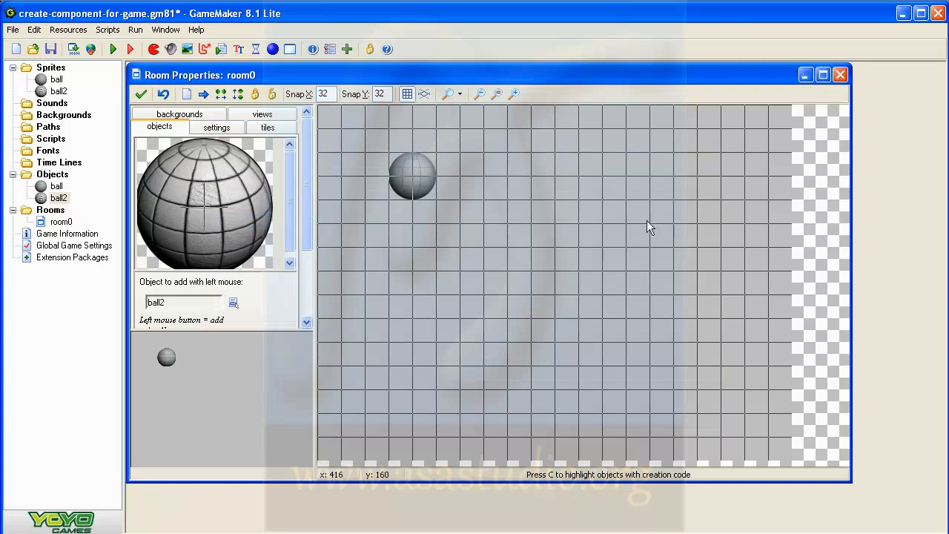
click(601, 249)
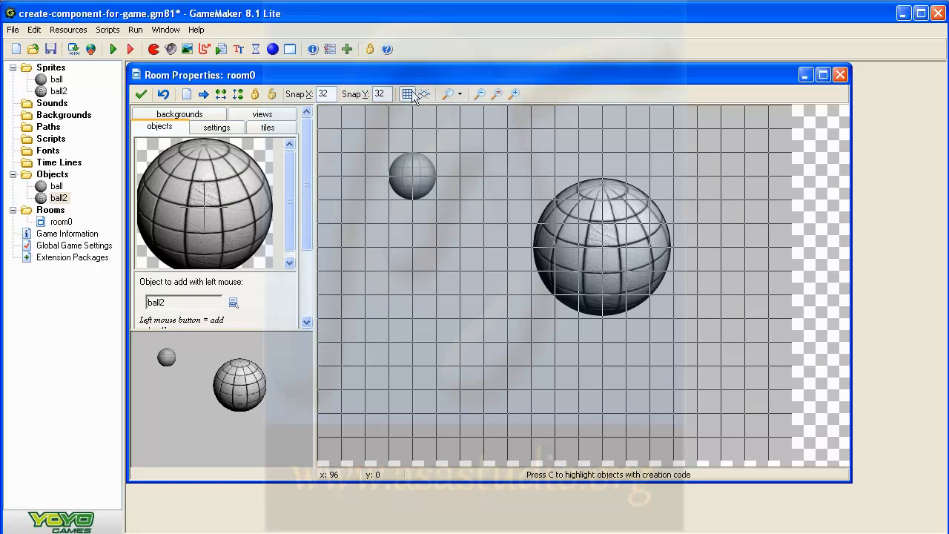
click(406, 93)
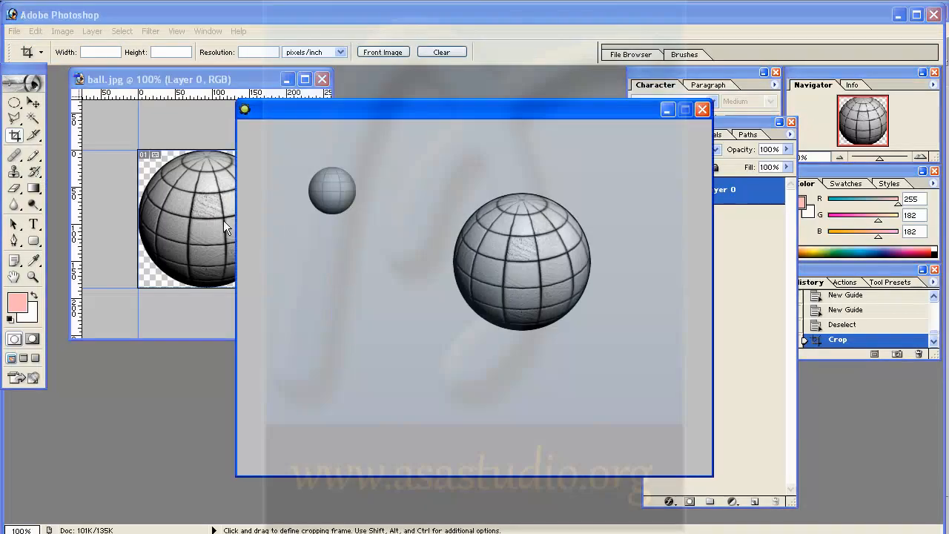
mouse_move(314, 191)
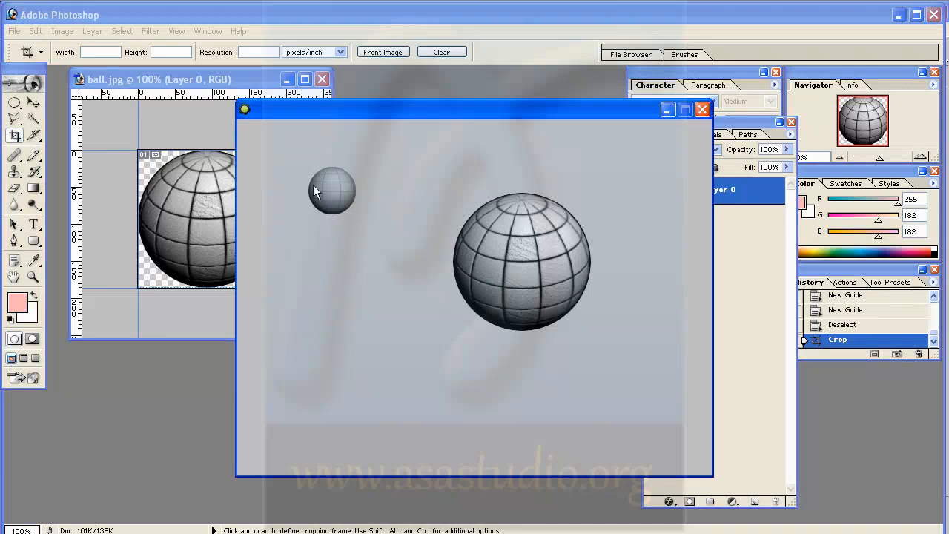
mouse_move(575, 374)
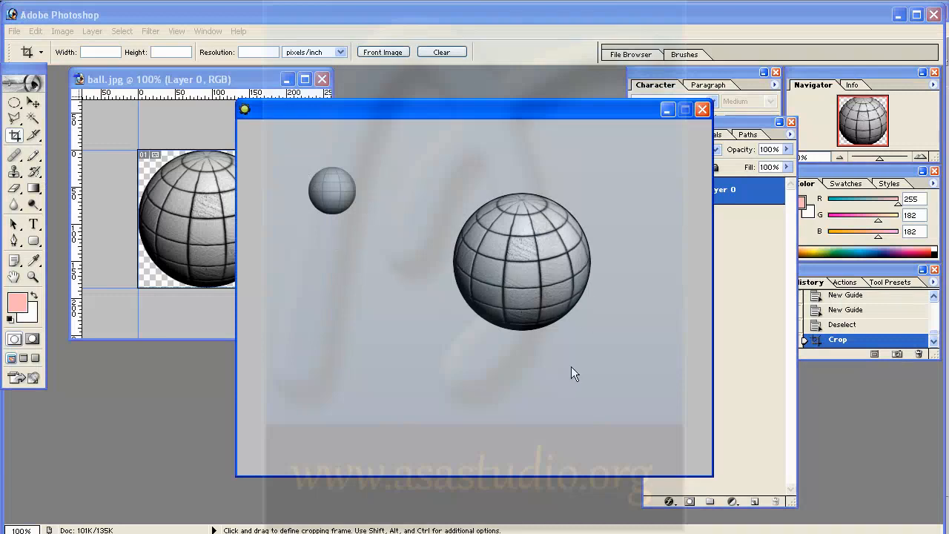